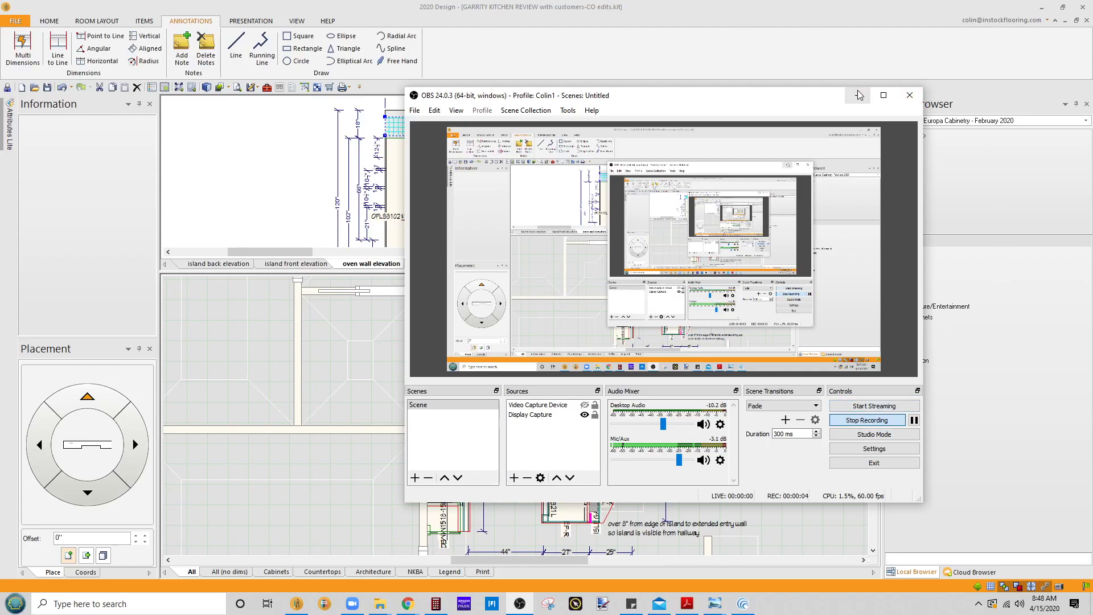
pyautogui.moveTo(857, 94)
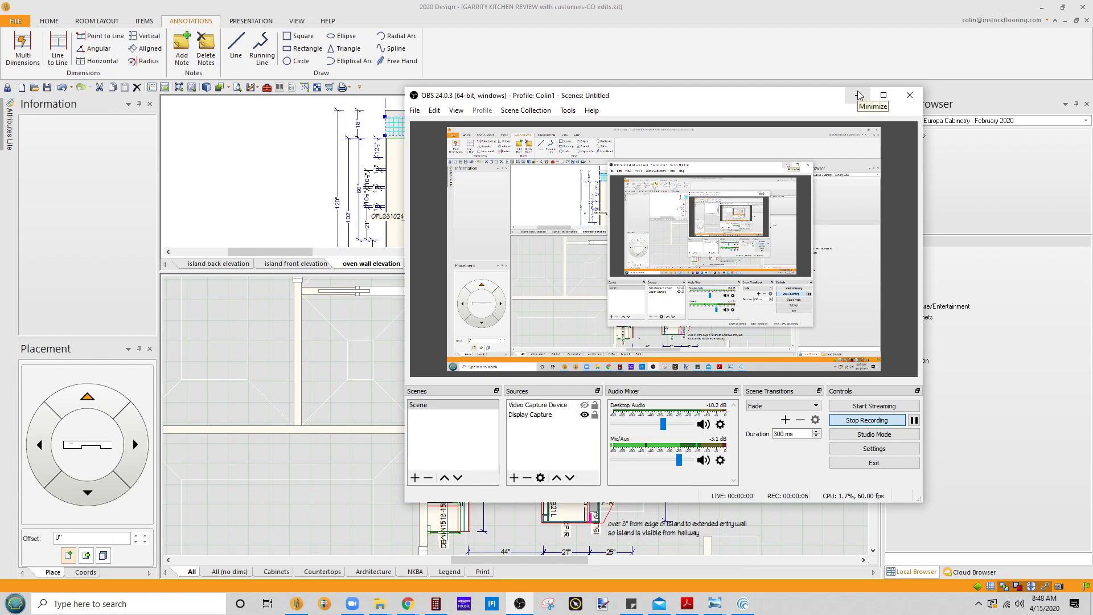
# - Move the overlapping OBS window out of the way of the Garrity kitchen project
pyautogui.click(858, 95)
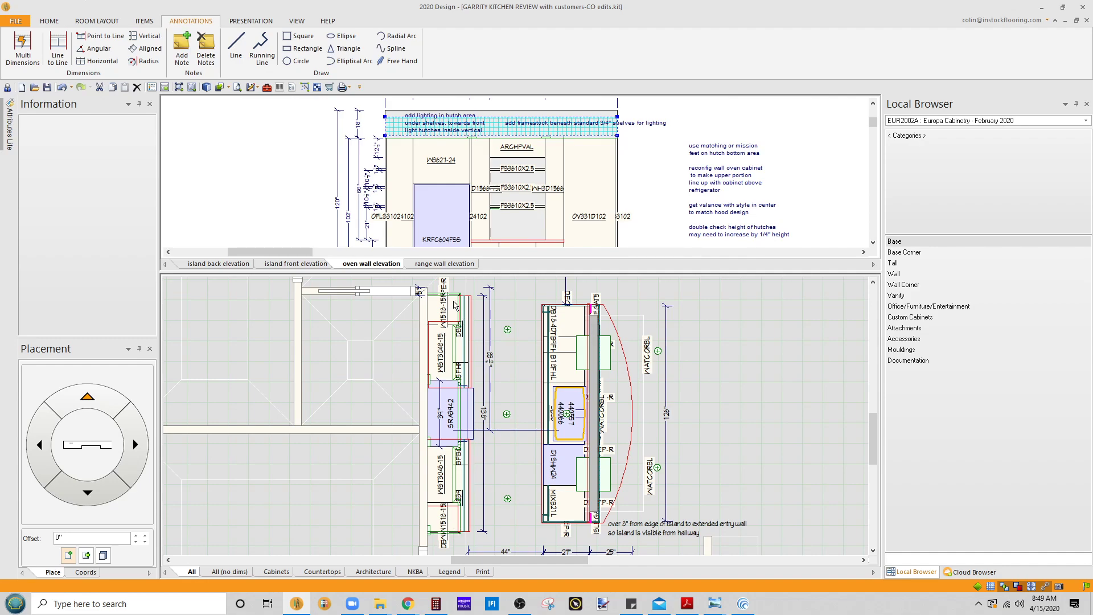
pyautogui.moveTo(533, 353)
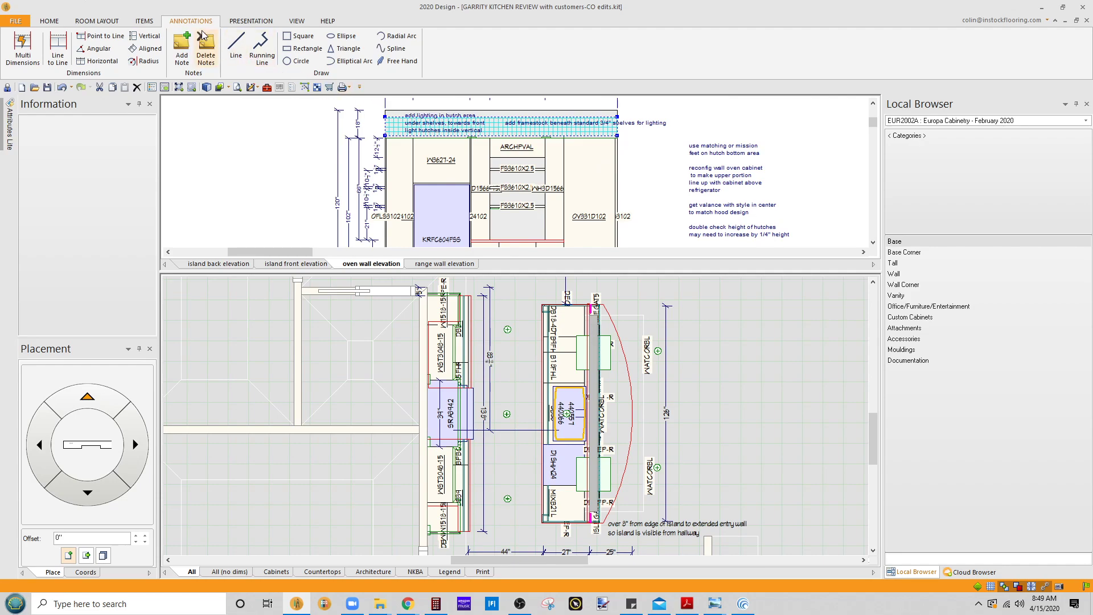
# - Maximize the floor plan view onto the range wall and island area
pyautogui.click(306, 48)
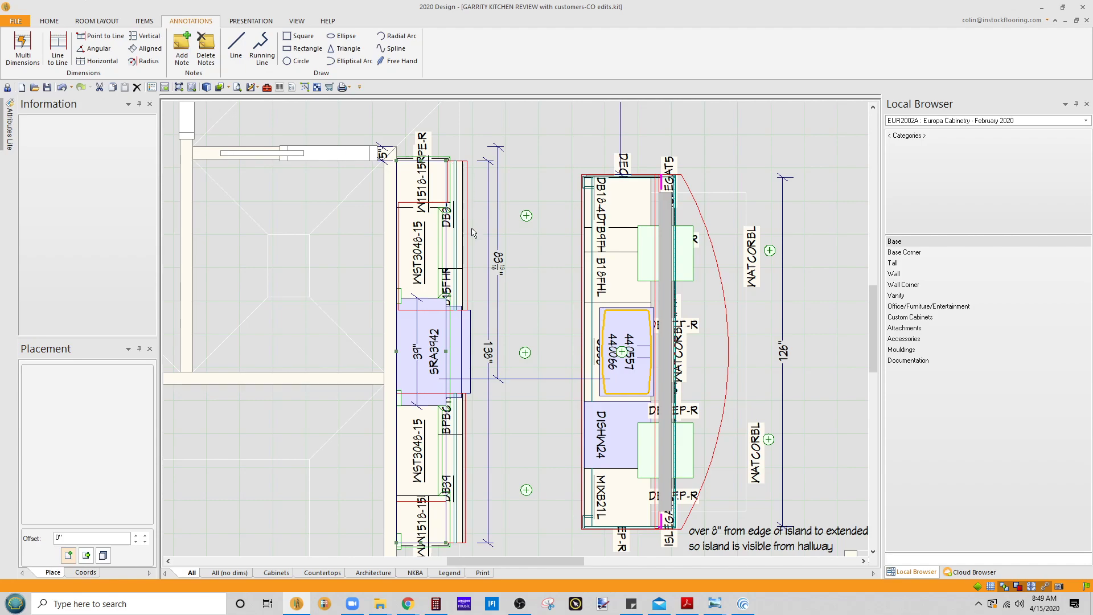
pyautogui.moveTo(462, 447)
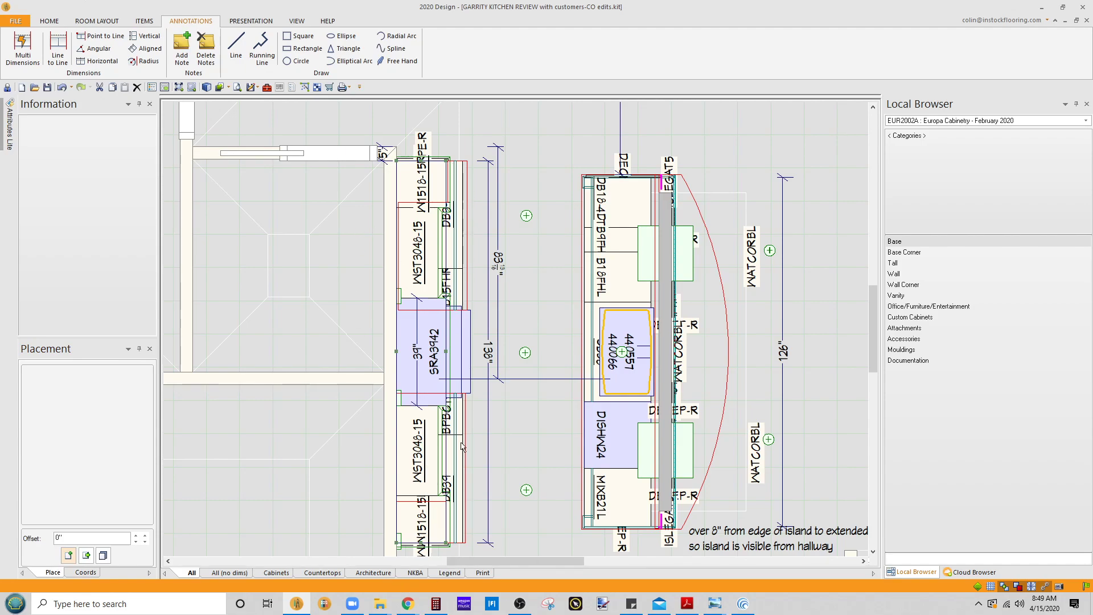
pyautogui.moveTo(449, 521)
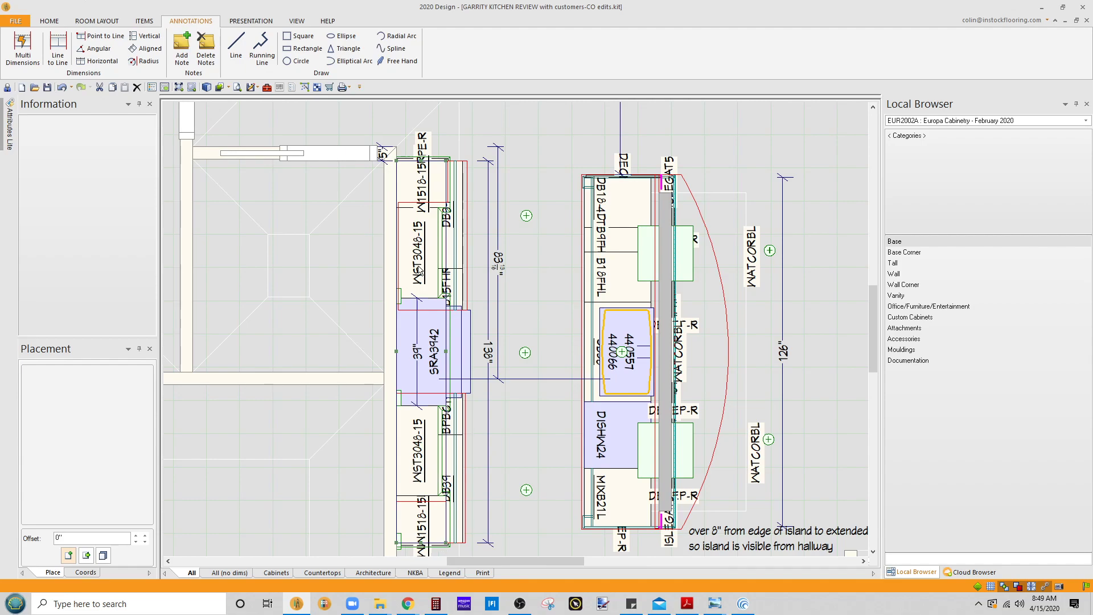
# - Place the SOF12 12"H SQ.F. soffit from the Soffits catalog above the range wall cabinets
pyautogui.rightClick(428, 278)
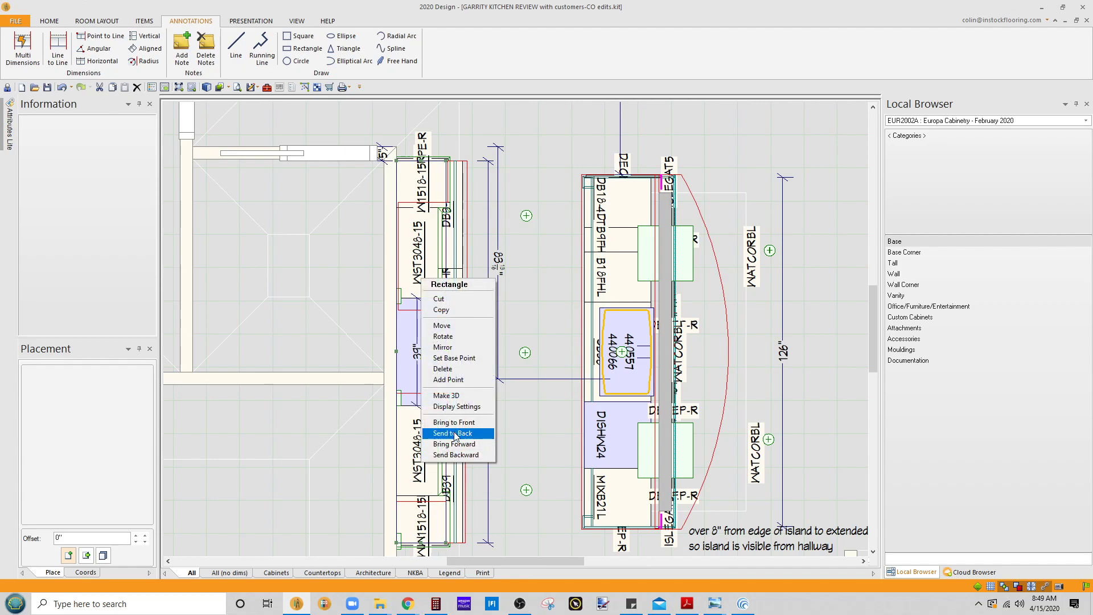
pyautogui.moveTo(457, 381)
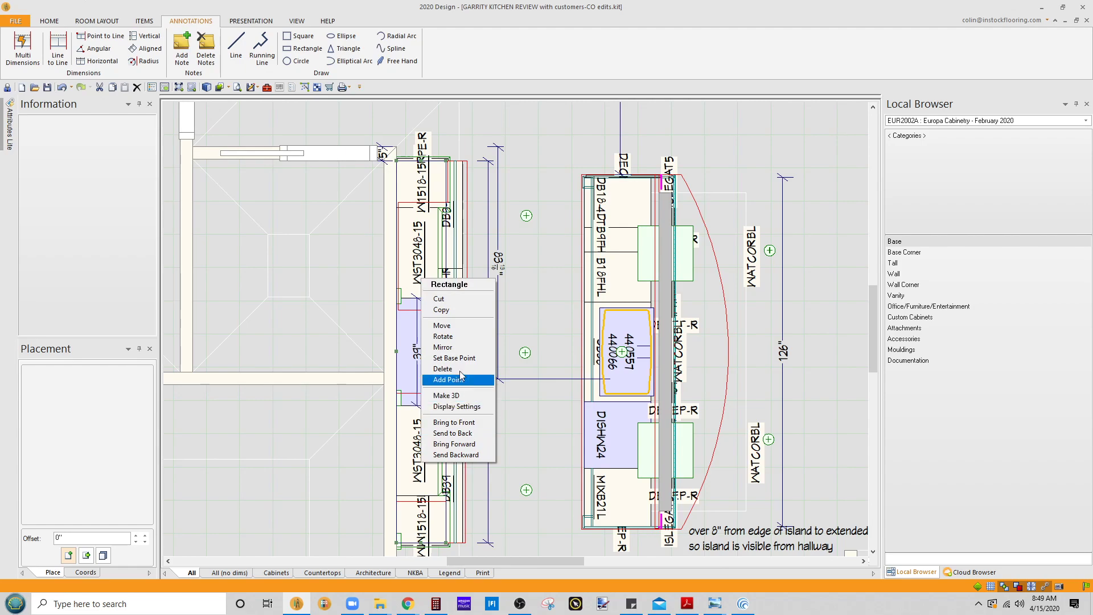
pyautogui.moveTo(458, 394)
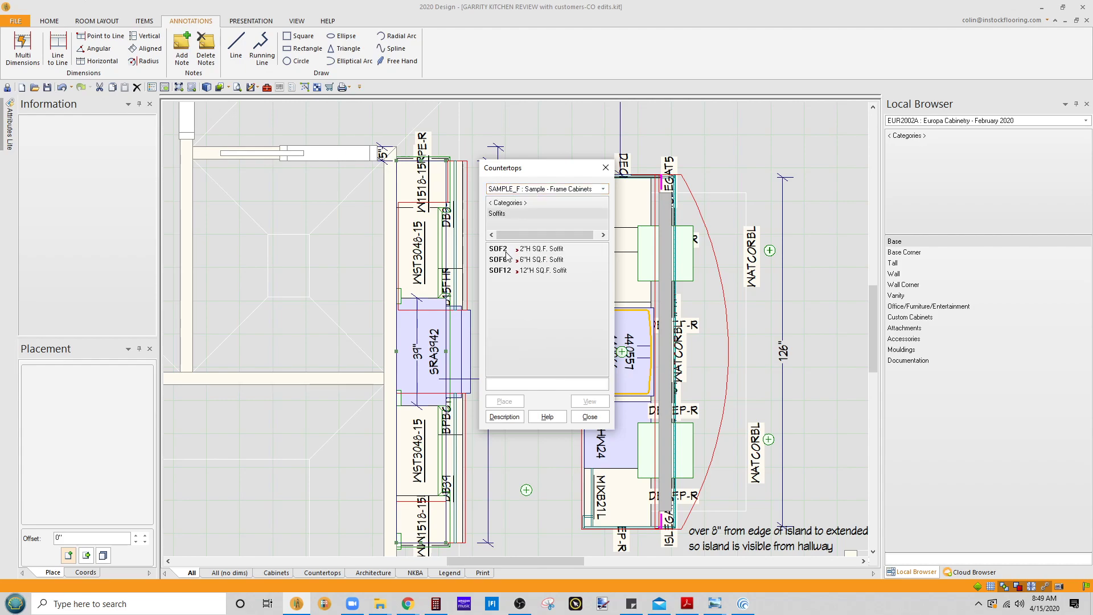
pyautogui.click(590, 416)
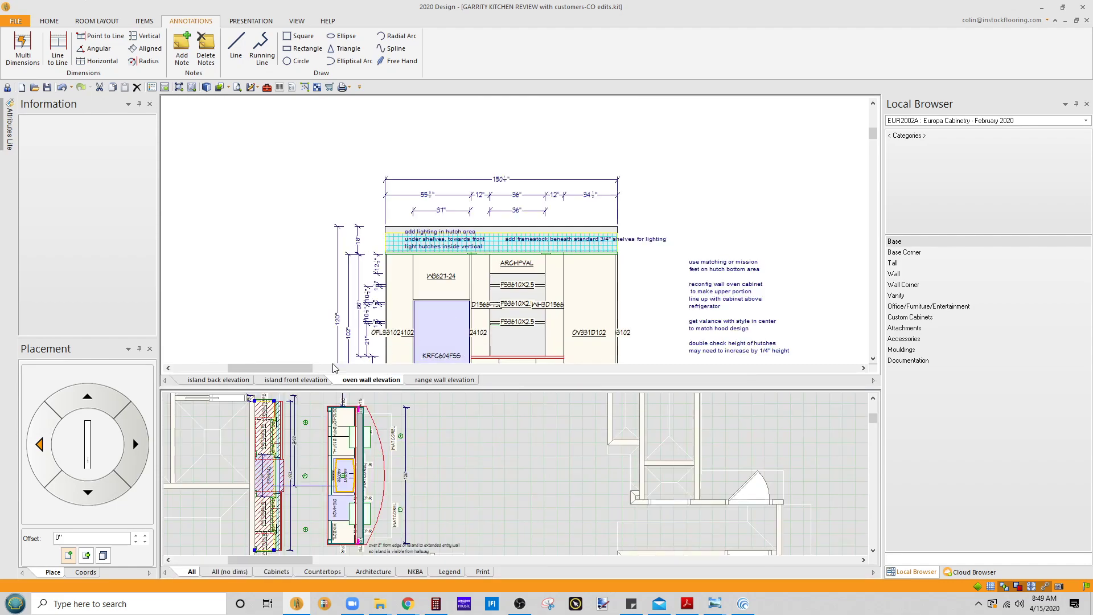
# - Switch to the range wall elevation and bring up the SOF12 soffit's options there
pyautogui.click(442, 380)
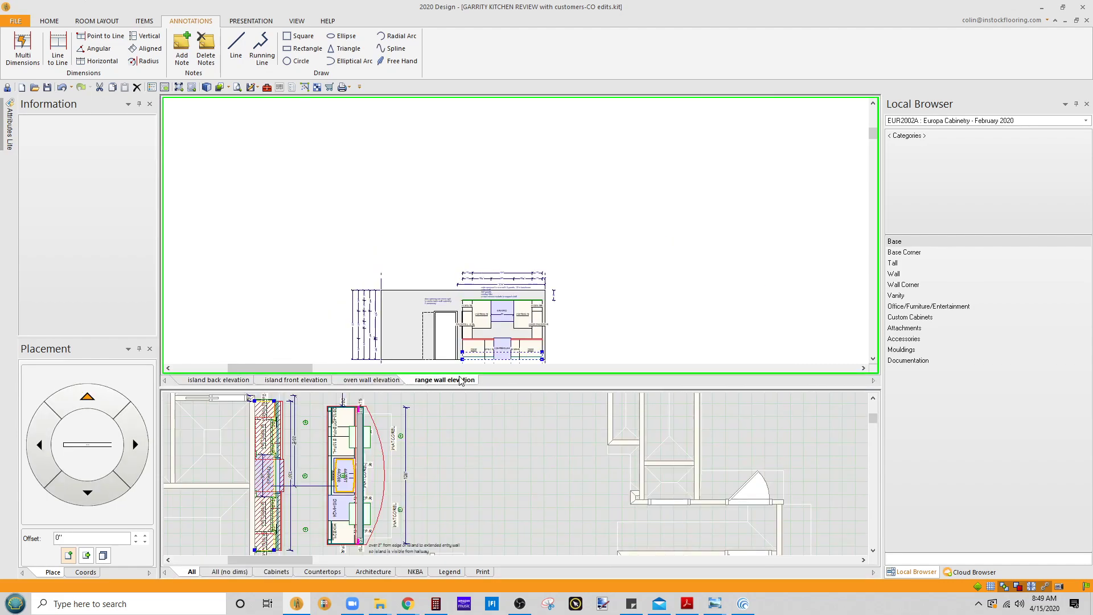
pyautogui.rightClick(558, 309)
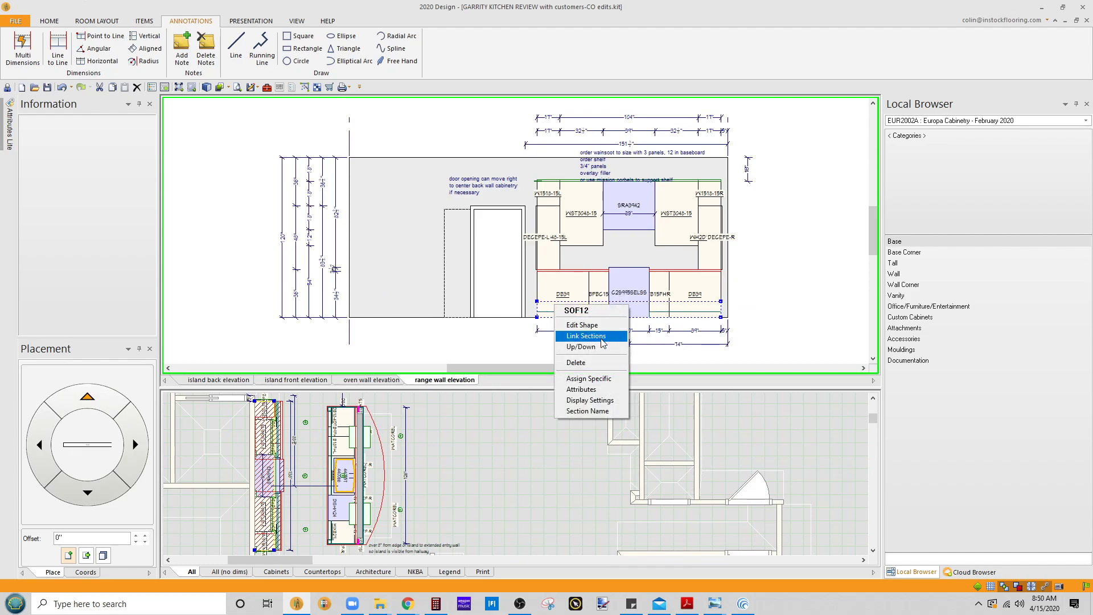
pyautogui.moveTo(603, 359)
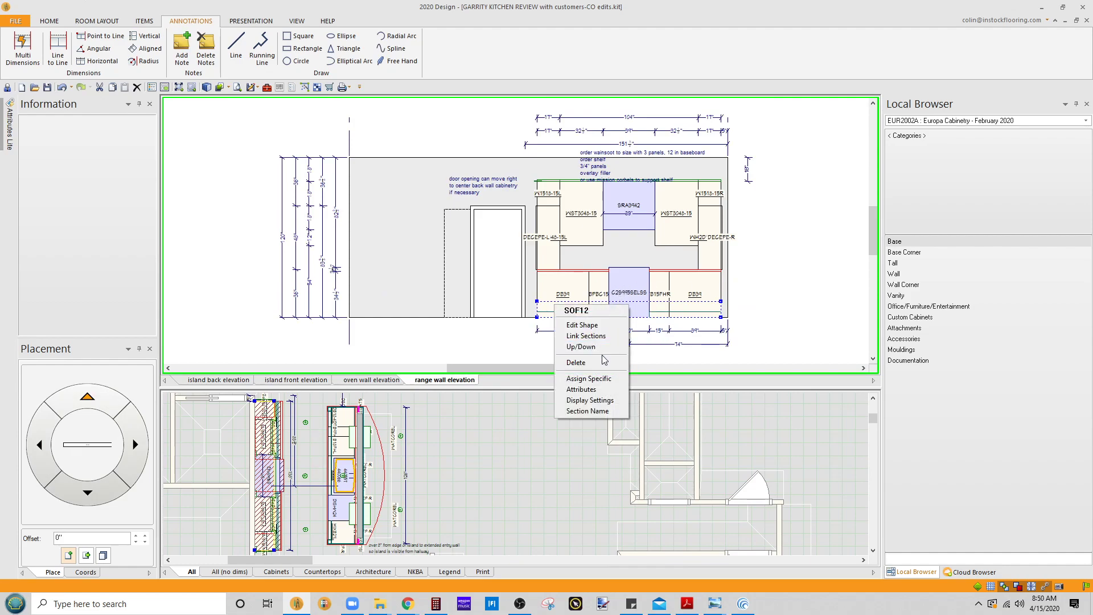
pyautogui.click(581, 346)
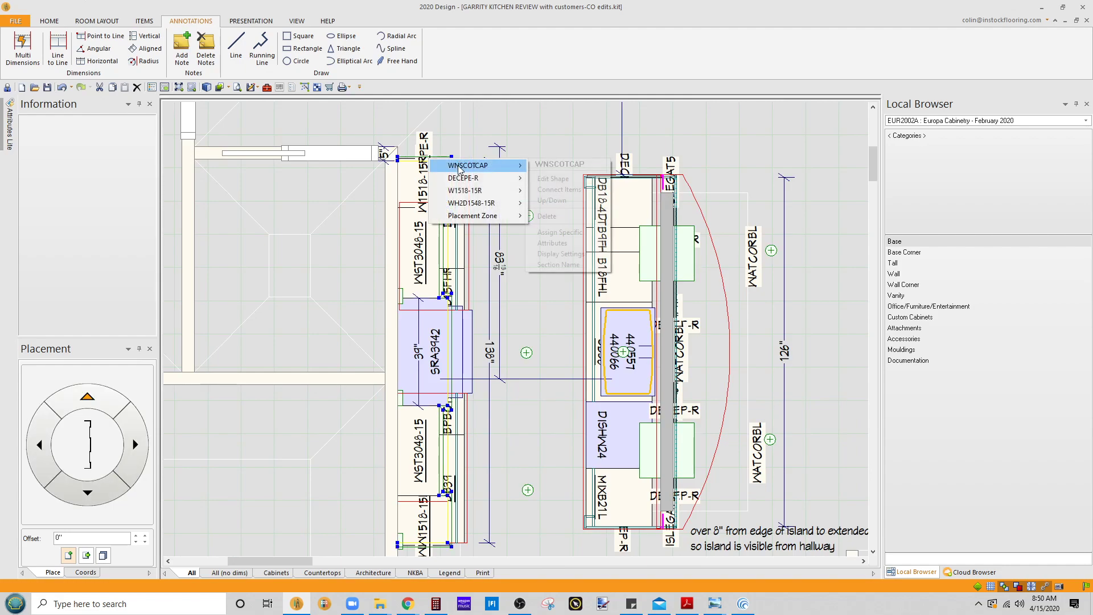
pyautogui.moveTo(411, 181)
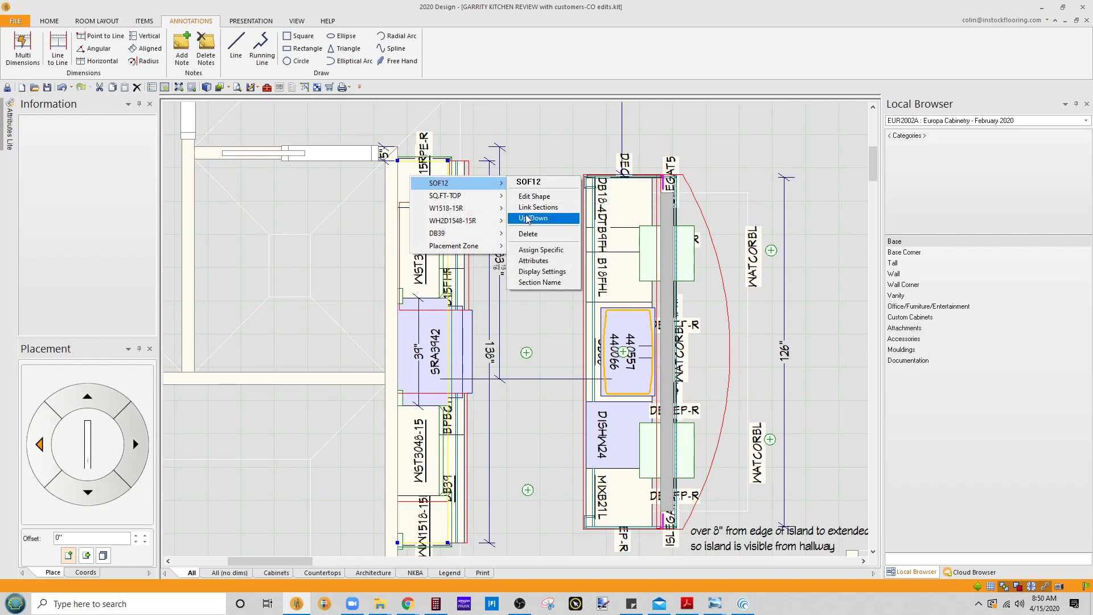
# - Enter Edit Shape on the SOF12 soffit and extrude its first edge over the cabinets
pyautogui.click(533, 196)
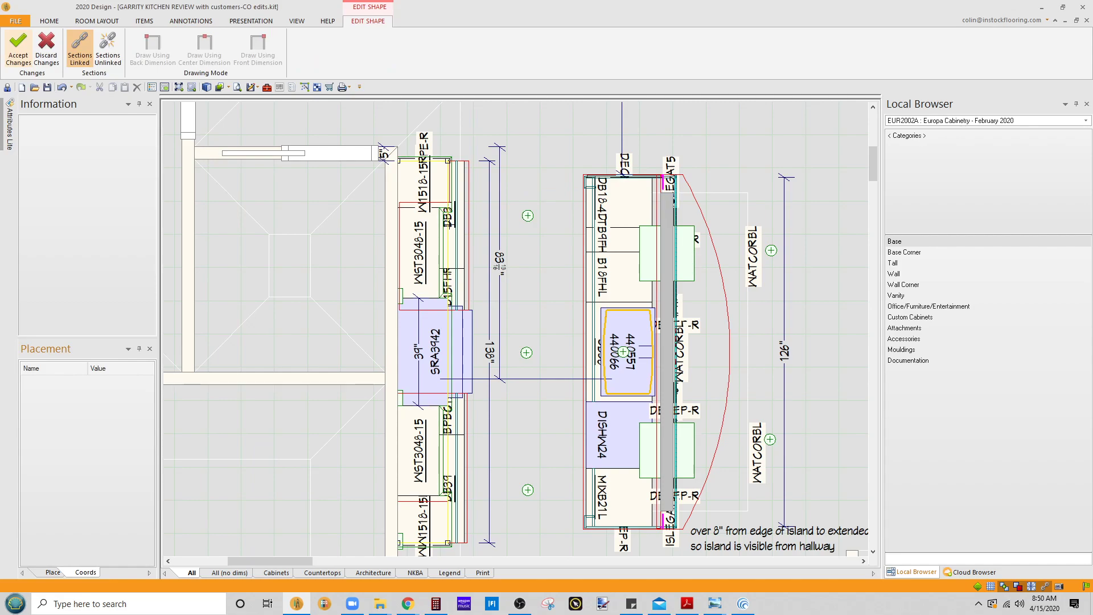
pyautogui.rightClick(458, 228)
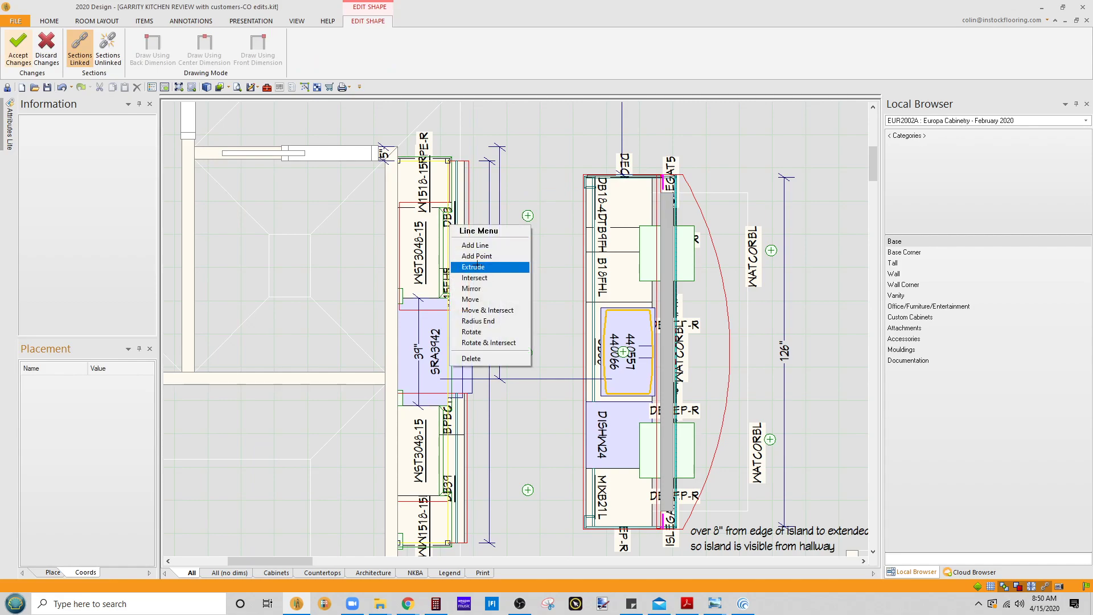
pyautogui.click(473, 267)
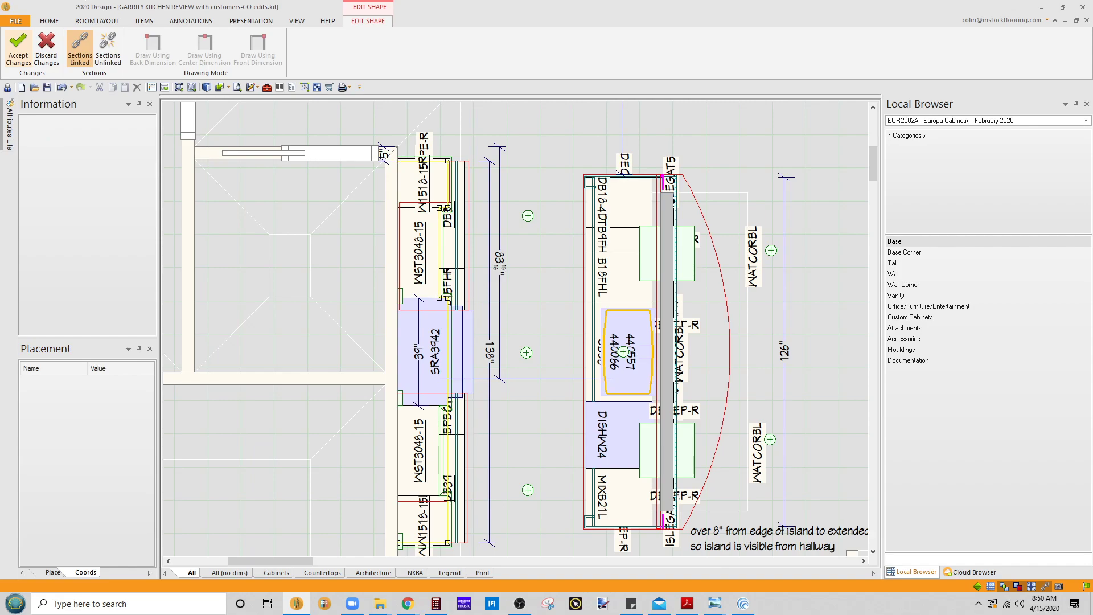
# - Extrude a second soffit edge, then leave the shape-editing session
pyautogui.rightClick(455, 353)
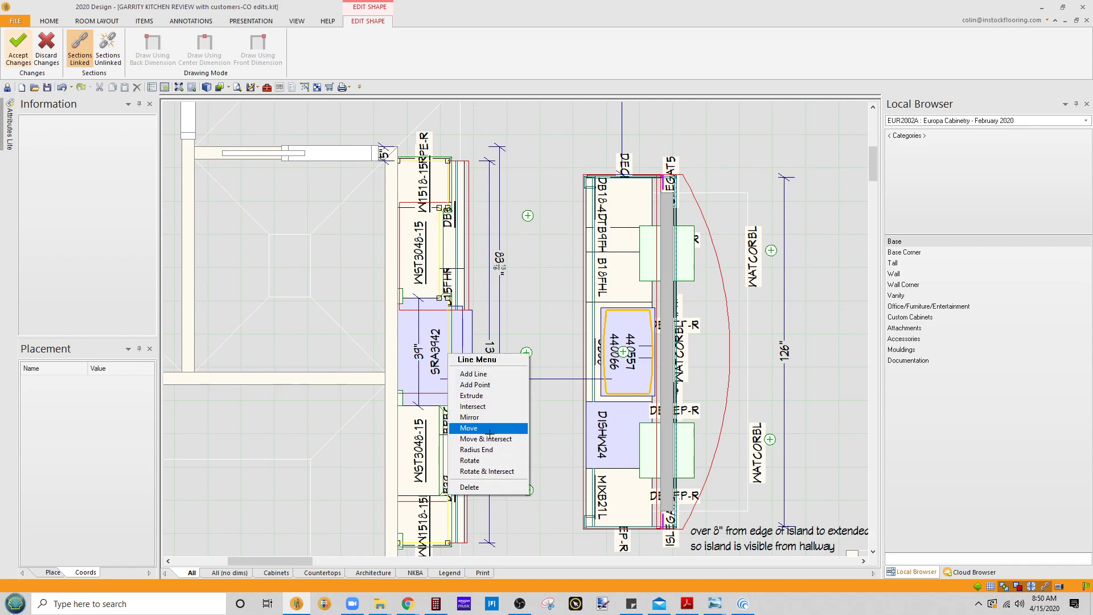
pyautogui.moveTo(487, 395)
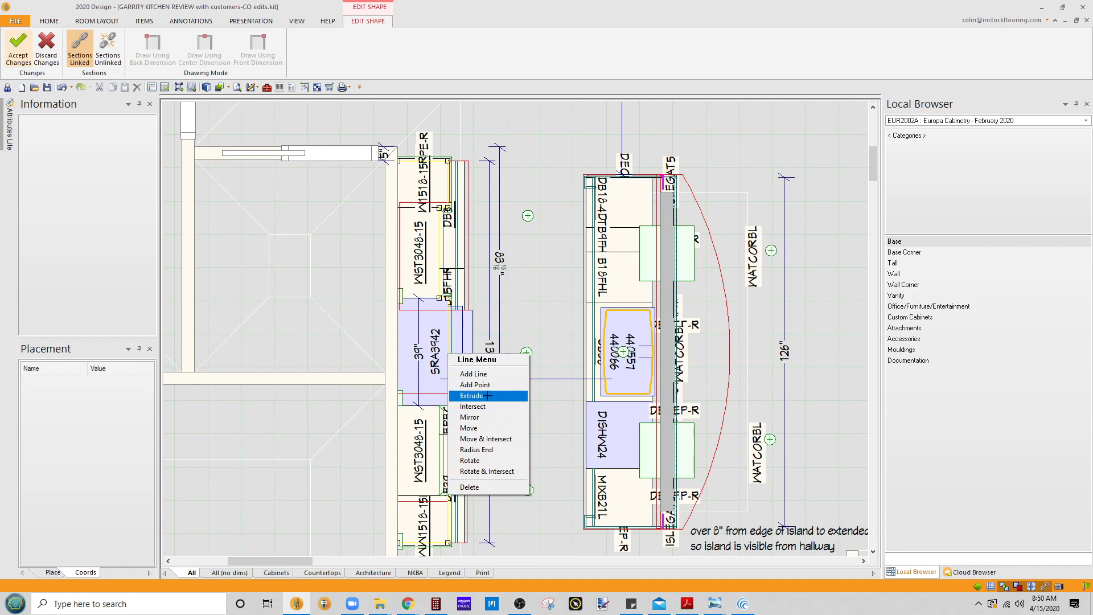
pyautogui.click(471, 396)
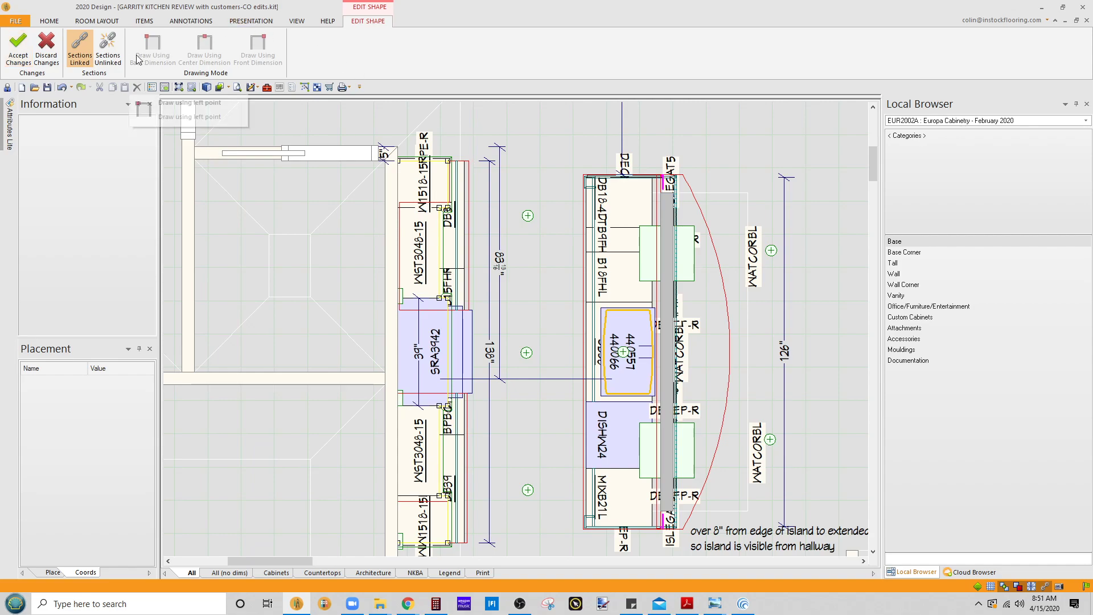
pyautogui.click(189, 20)
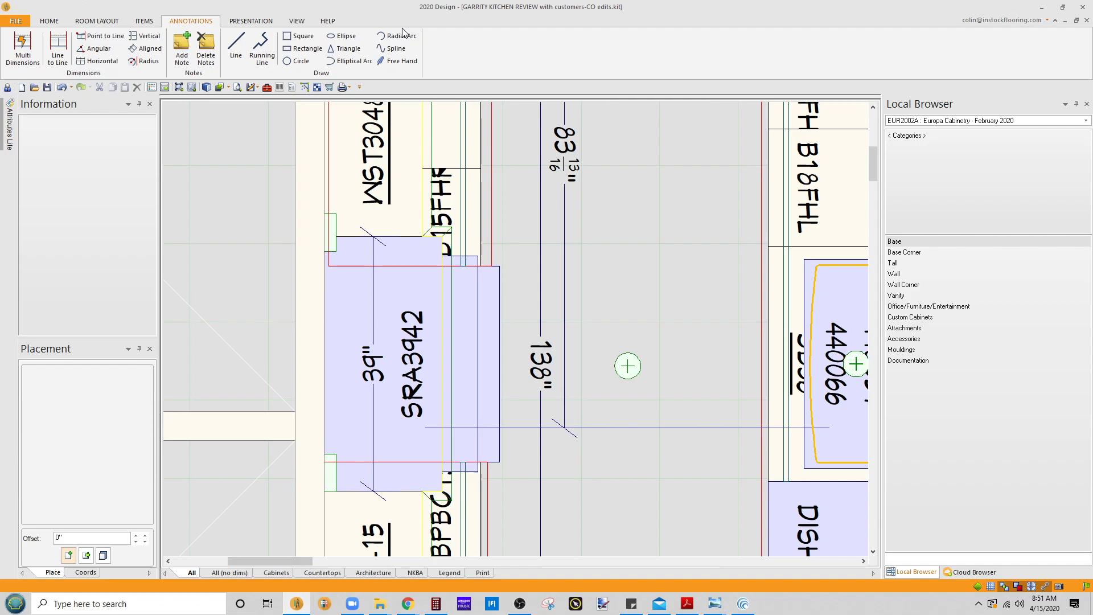
pyautogui.moveTo(206, 86)
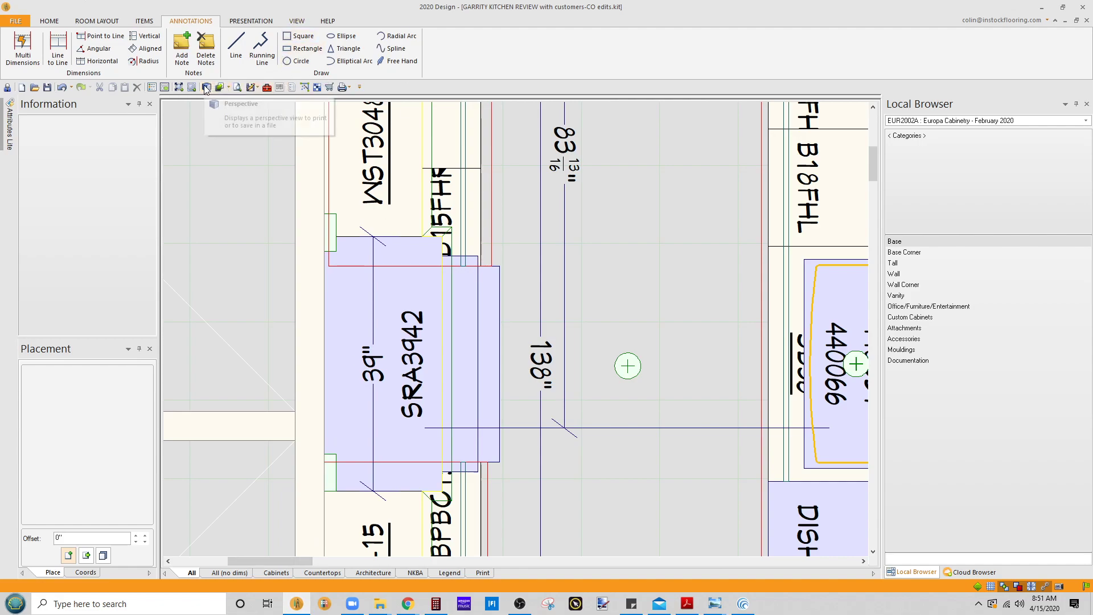
pyautogui.click(205, 86)
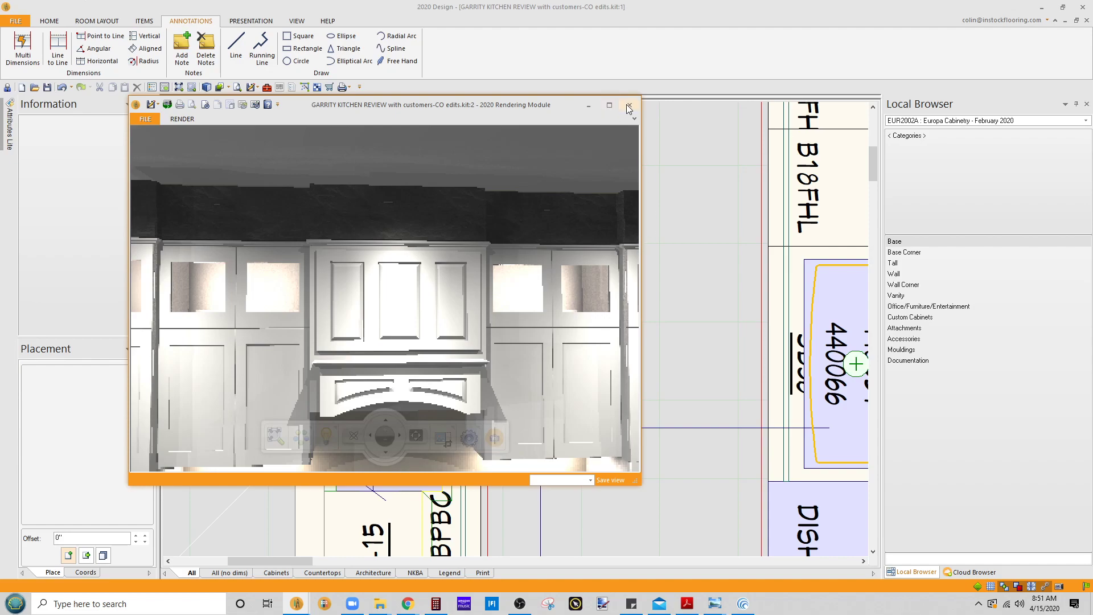
pyautogui.click(628, 104)
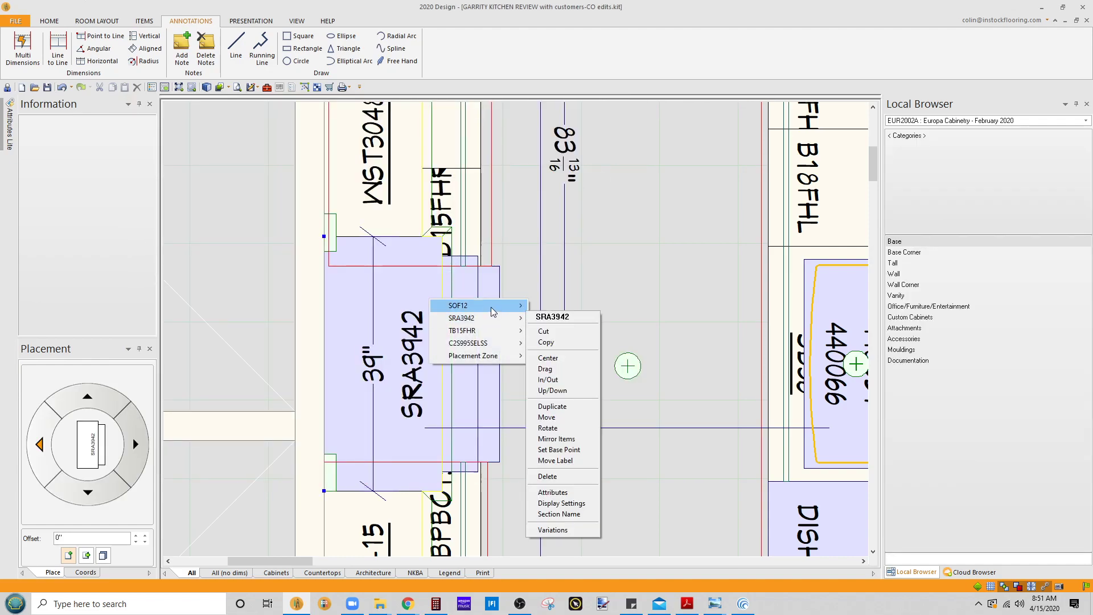
pyautogui.moveTo(479, 305)
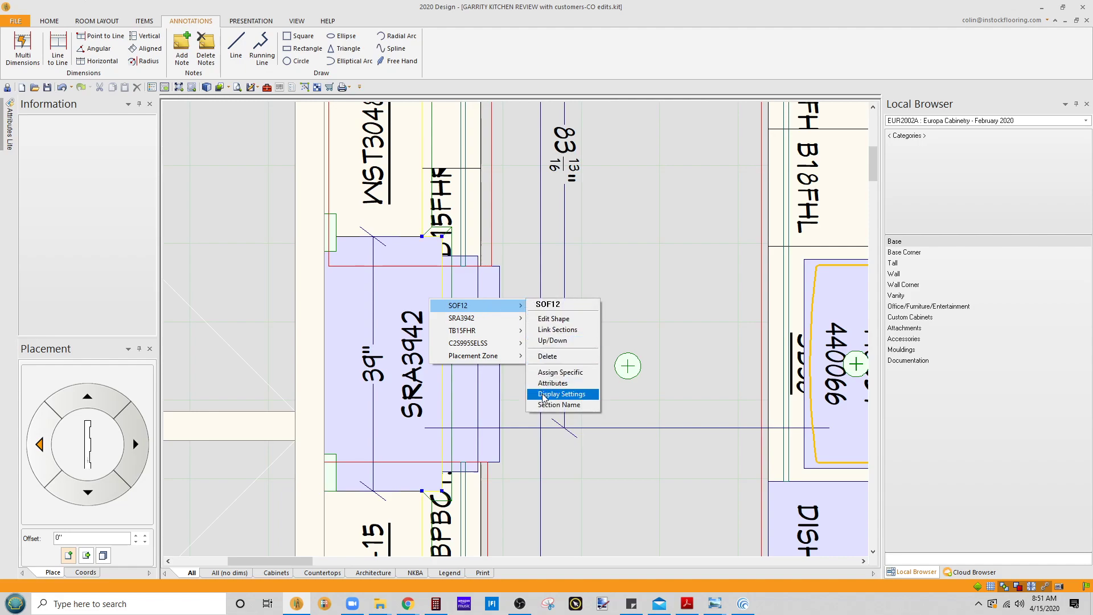
pyautogui.moveTo(555, 377)
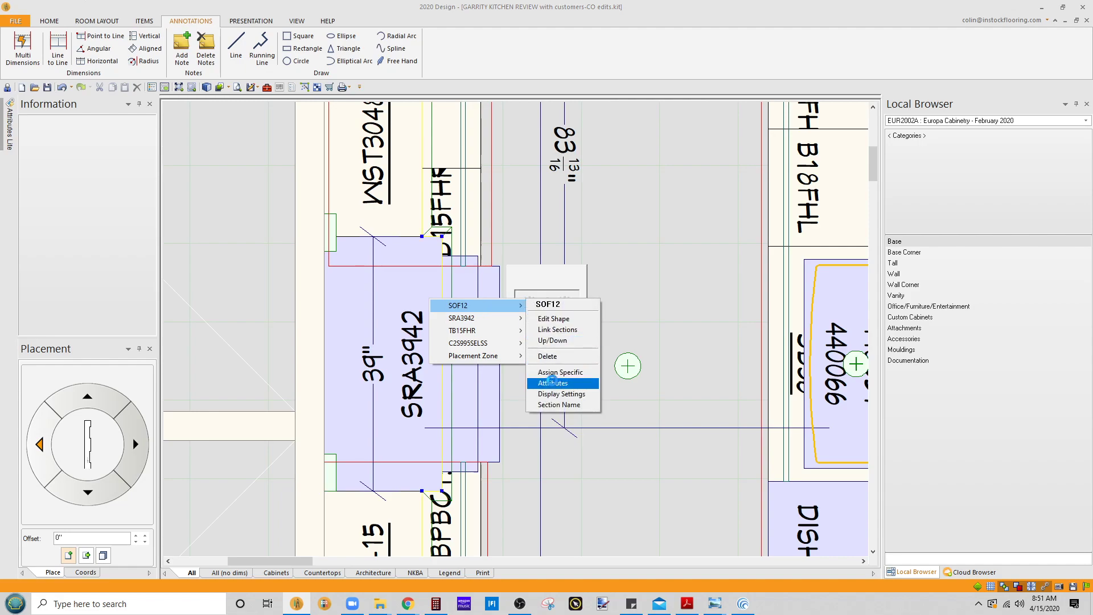
# - Show the SOF12 soffit's attributes filtered to its texture variables
pyautogui.click(553, 383)
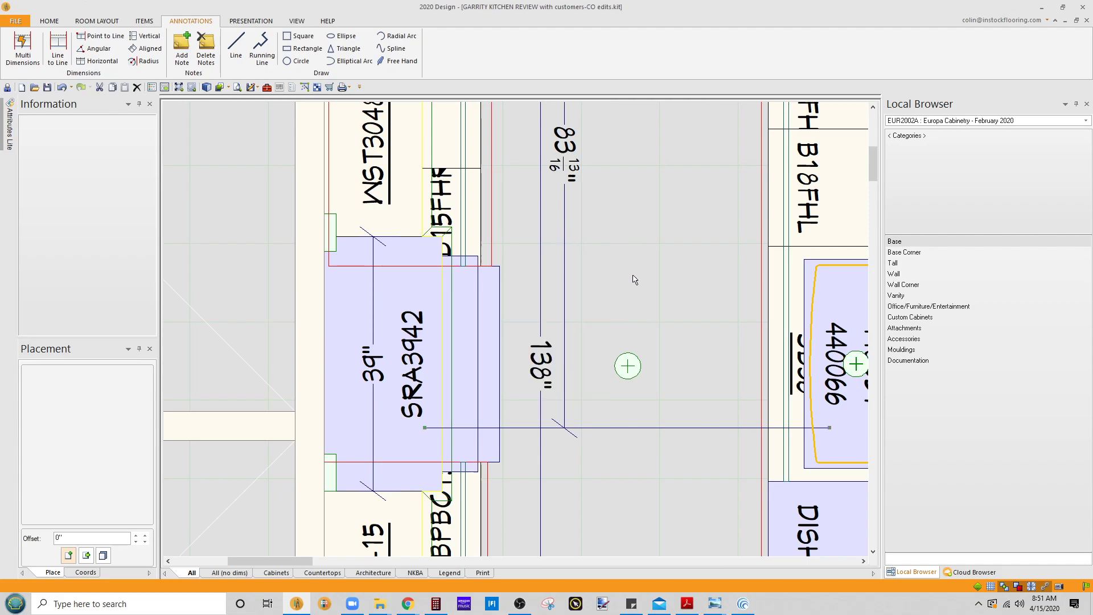
pyautogui.moveTo(494, 239)
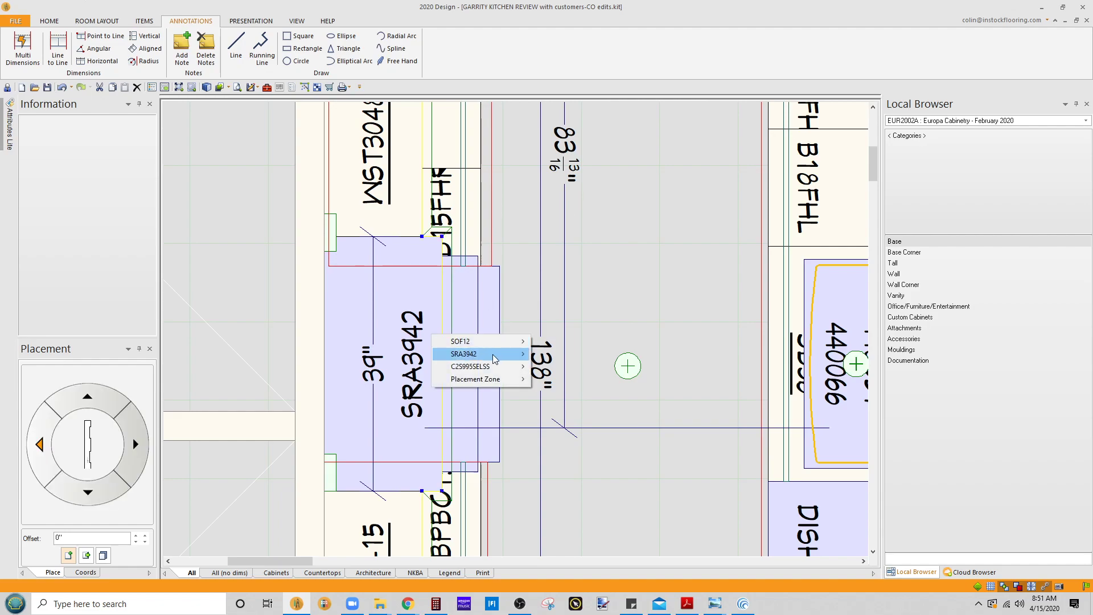
pyautogui.moveTo(479, 341)
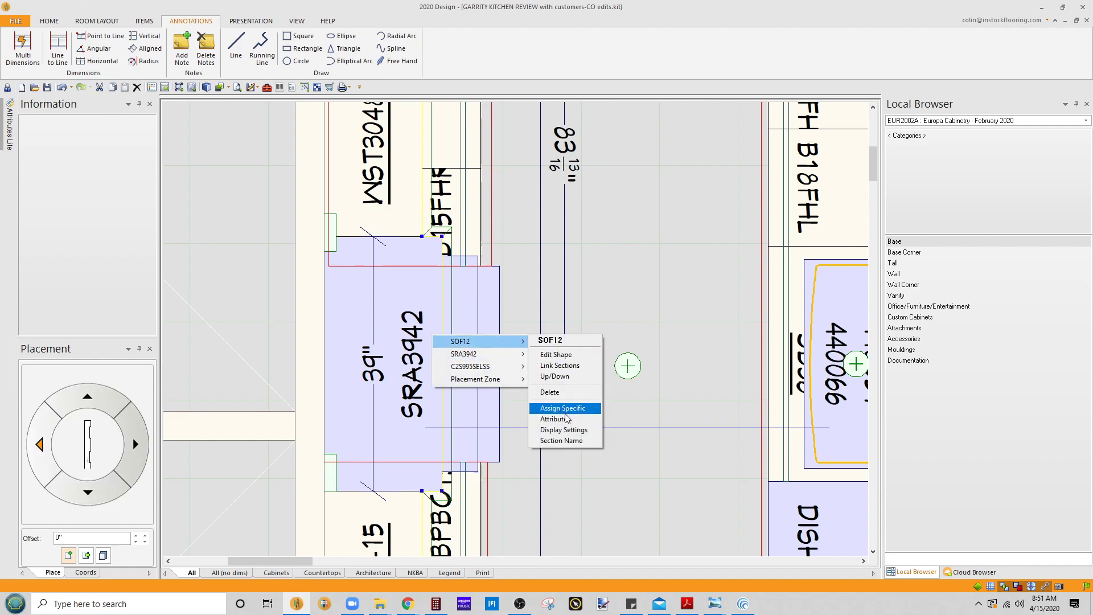
pyautogui.click(555, 419)
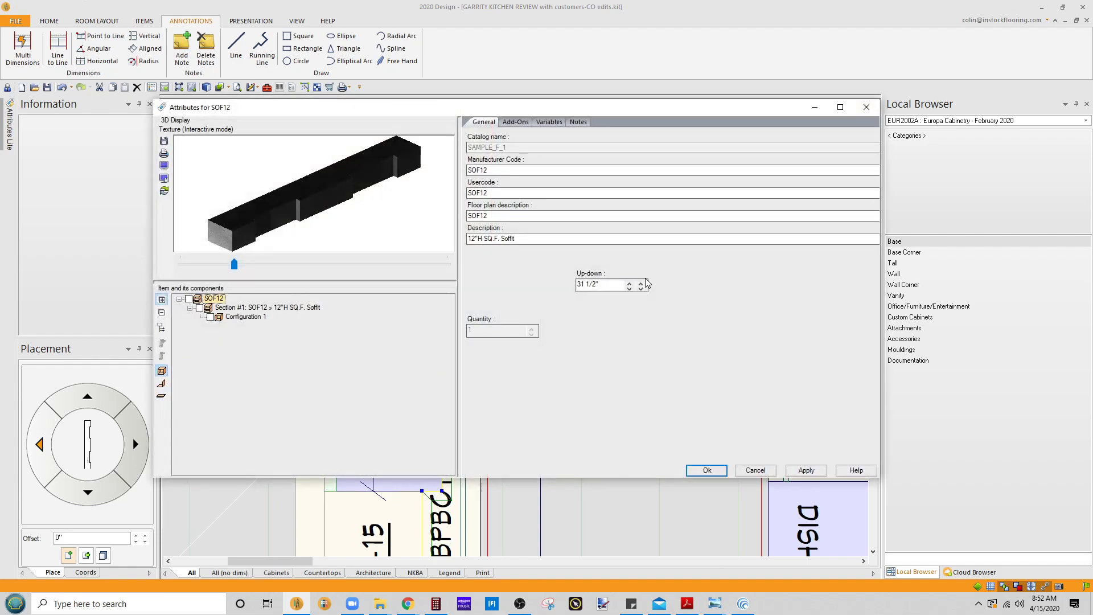
pyautogui.click(549, 122)
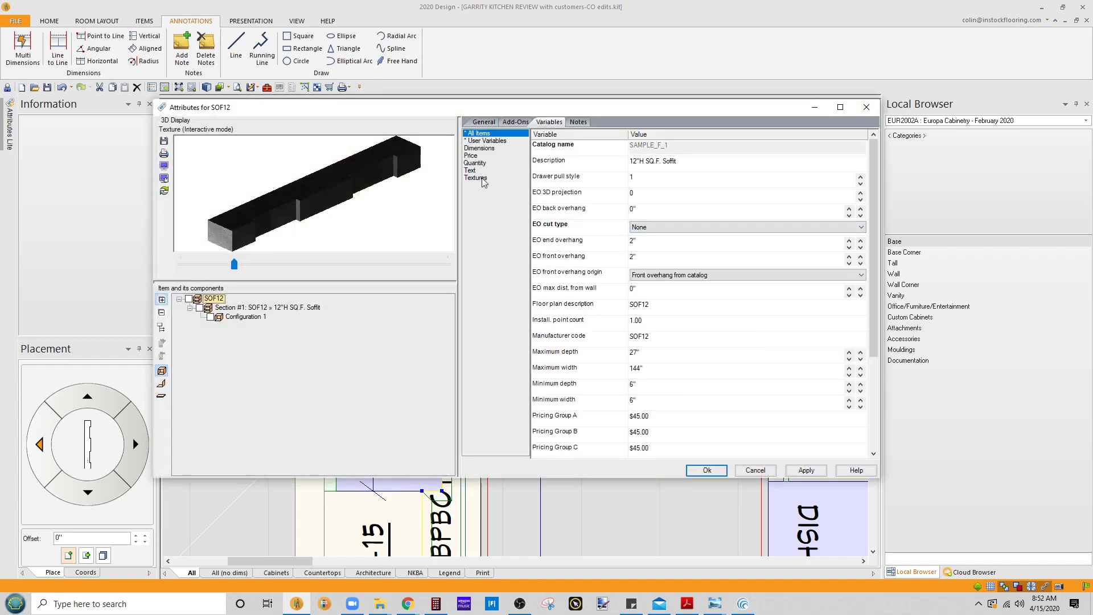
pyautogui.click(476, 177)
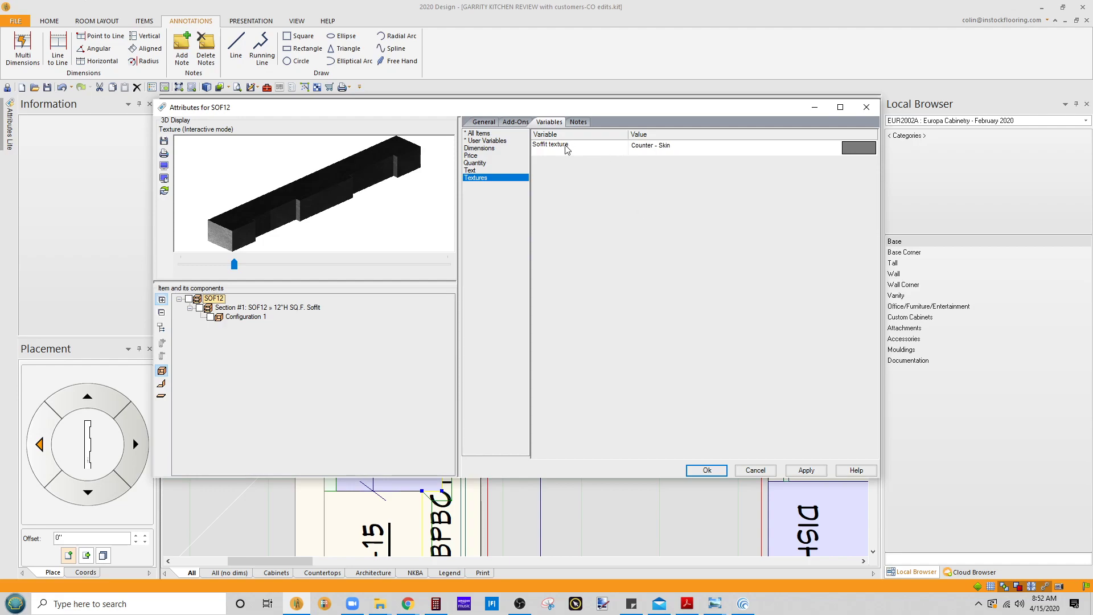
# - Set the Soffit texture expression to 25 and rotate the preview to check the white finish
pyautogui.rightClick(567, 147)
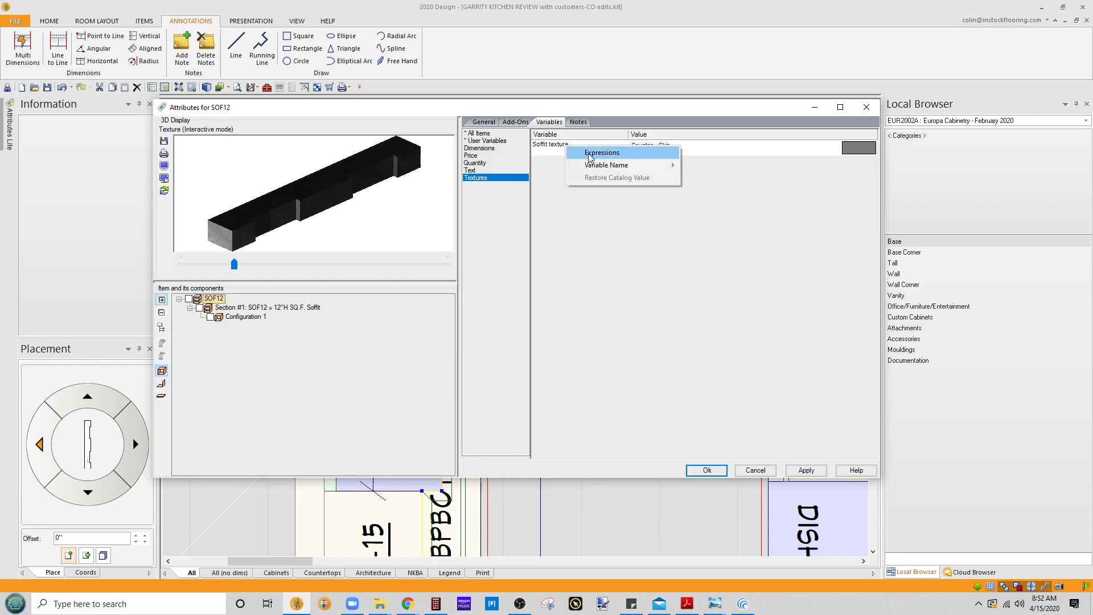
pyautogui.click(601, 153)
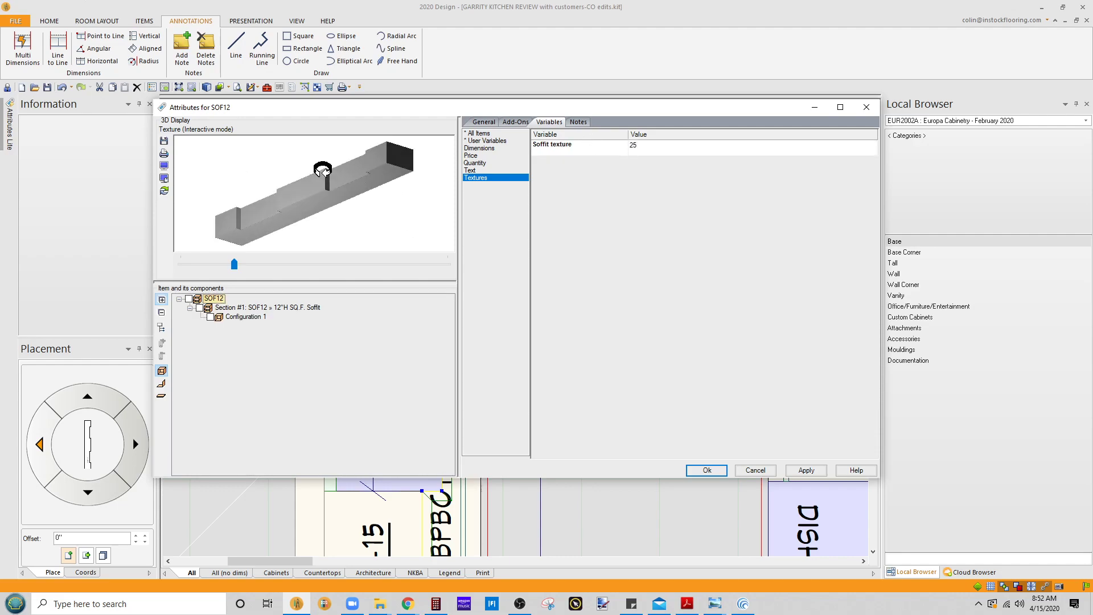
pyautogui.moveTo(322, 169); pyautogui.dragTo(342, 212)
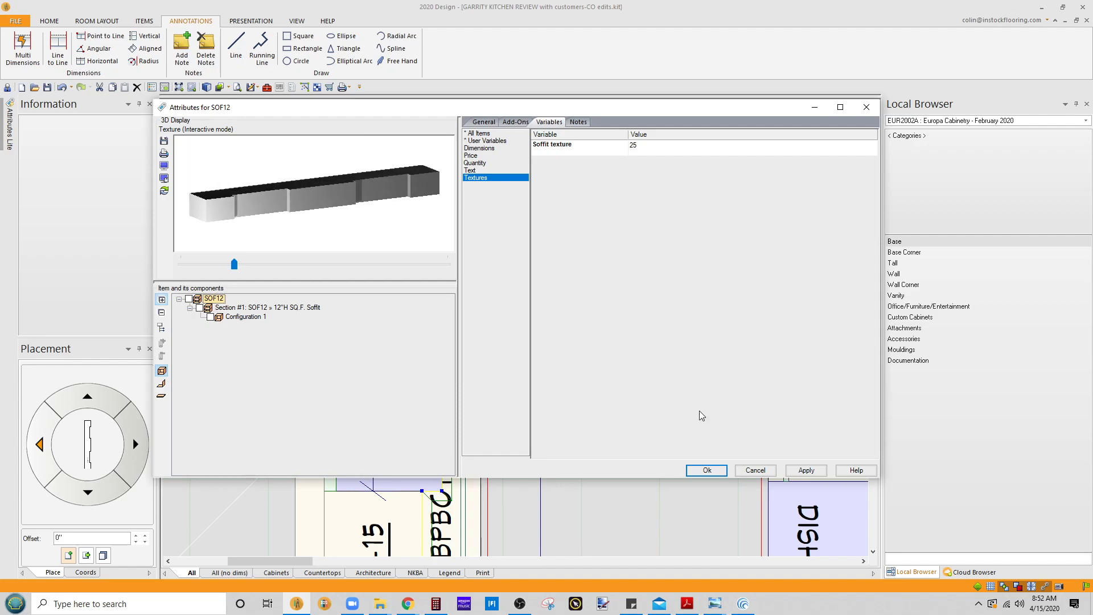
# - Confirm the soffit texture change, review the kitchen in the 3D rendering and close it
pyautogui.click(706, 470)
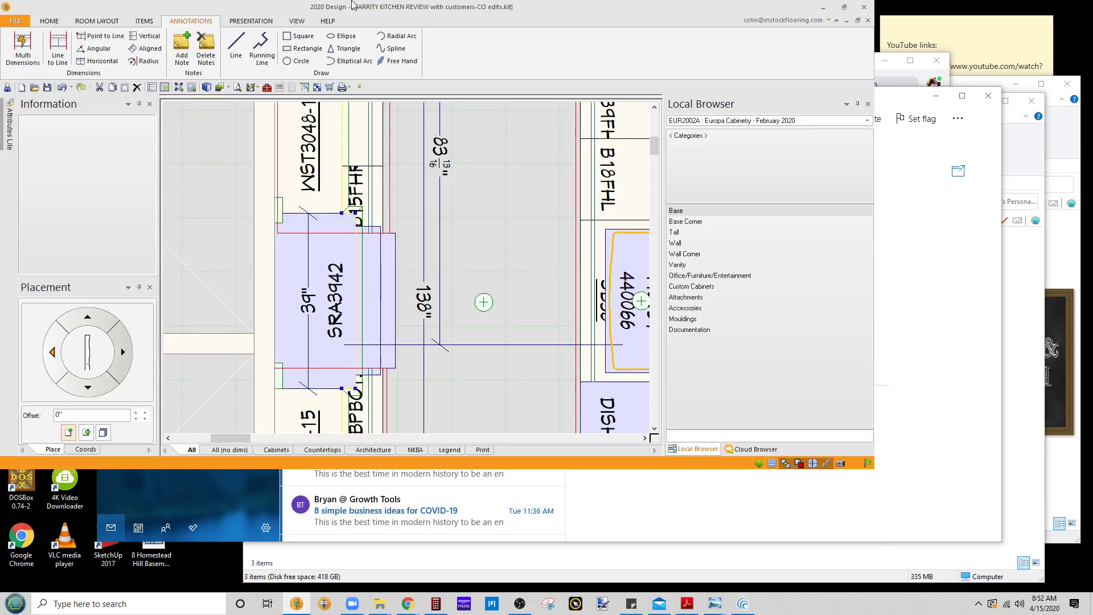
pyautogui.moveTo(206, 86)
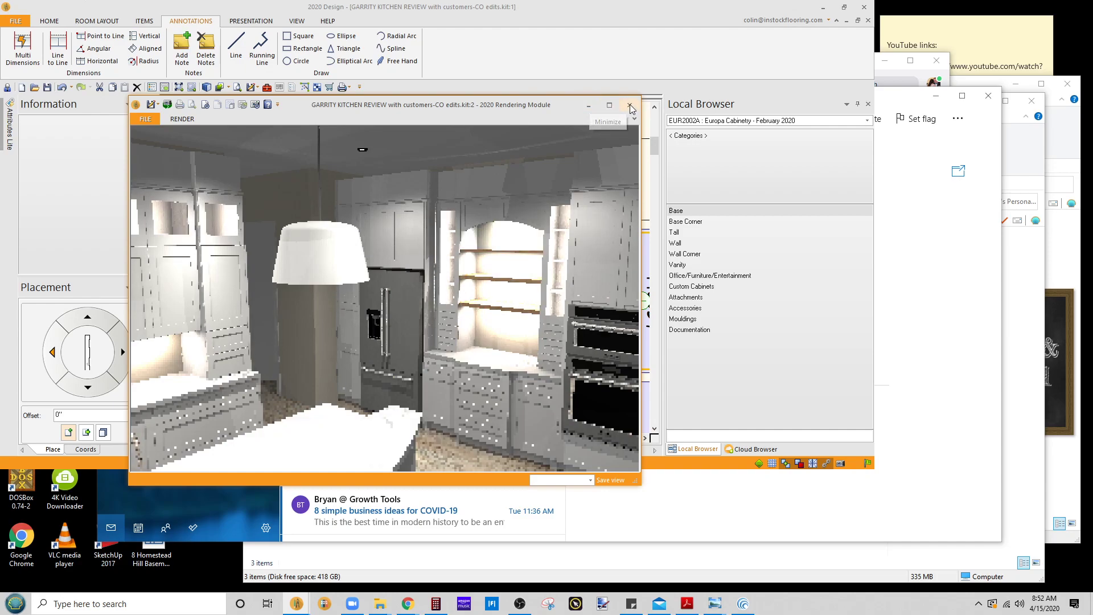
pyautogui.click(631, 105)
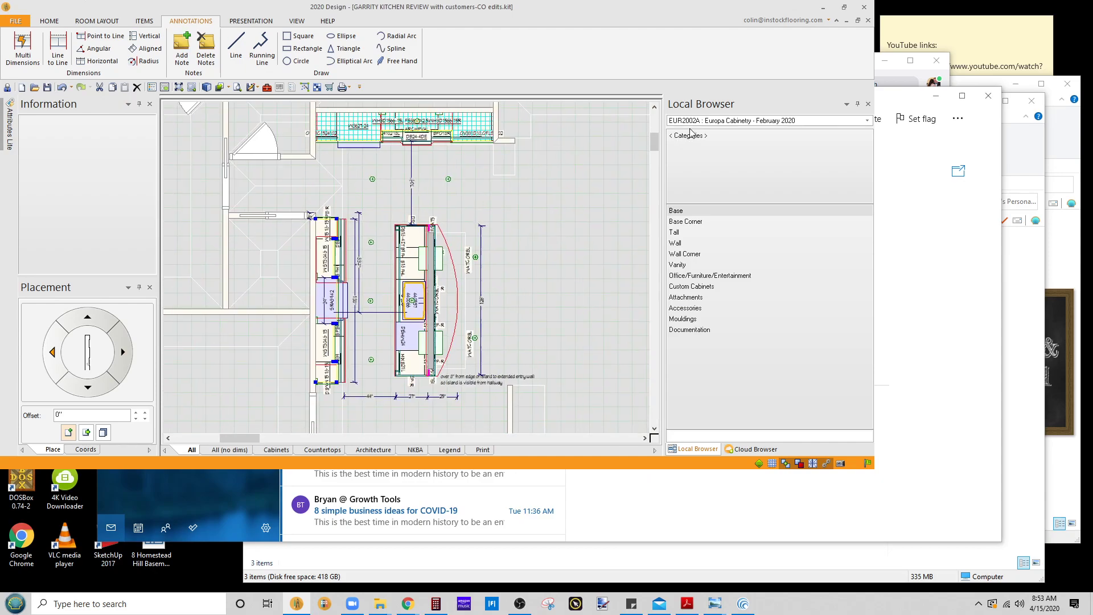
pyautogui.click(677, 210)
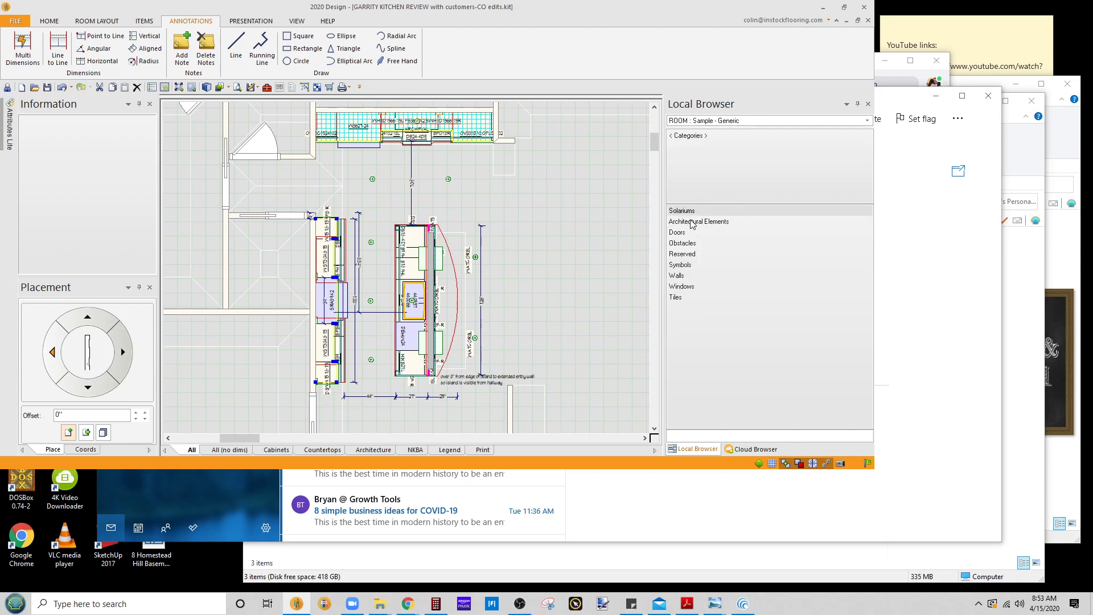
pyautogui.click(699, 220)
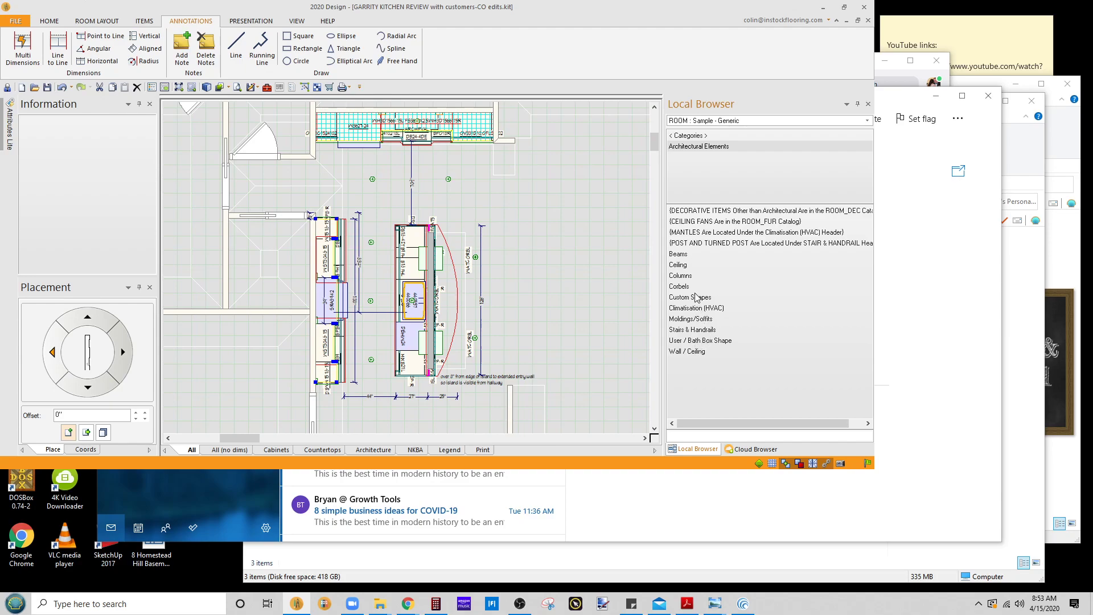
pyautogui.click(690, 319)
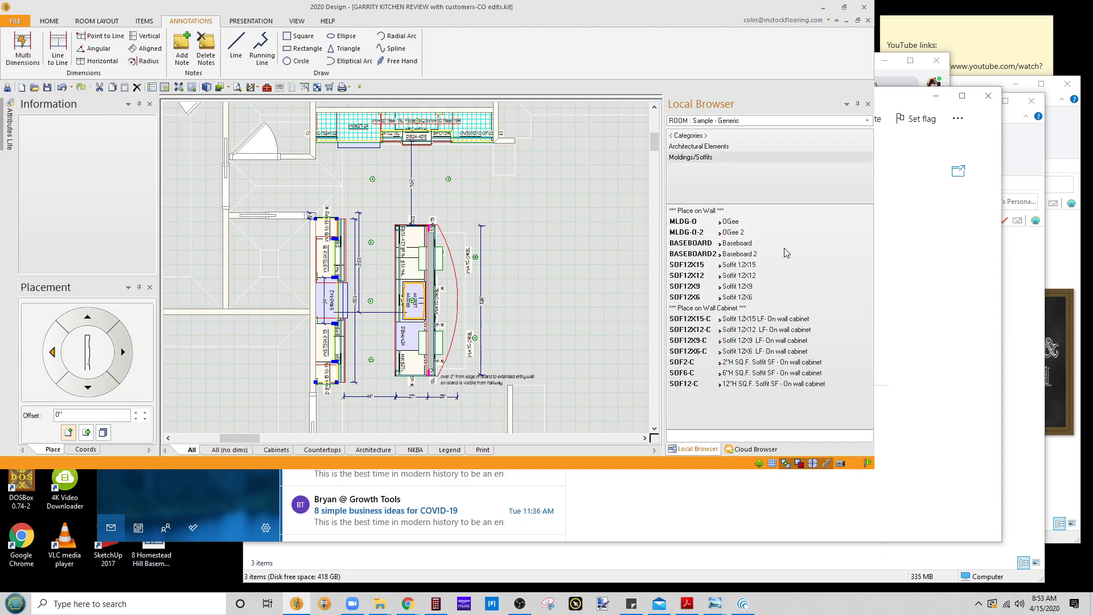
pyautogui.moveTo(695, 223)
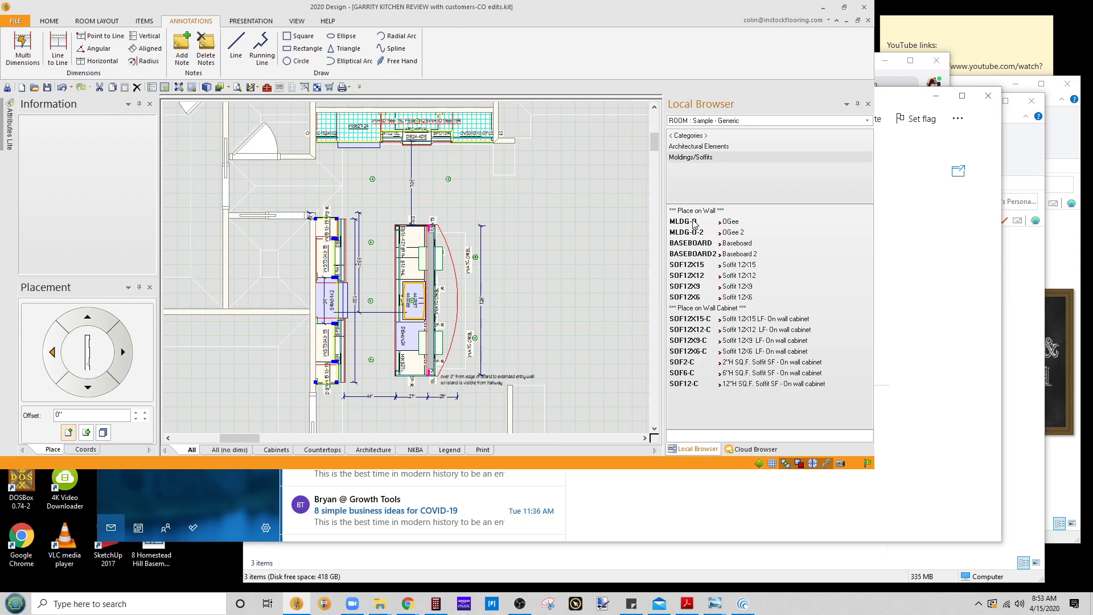
pyautogui.click(683, 220)
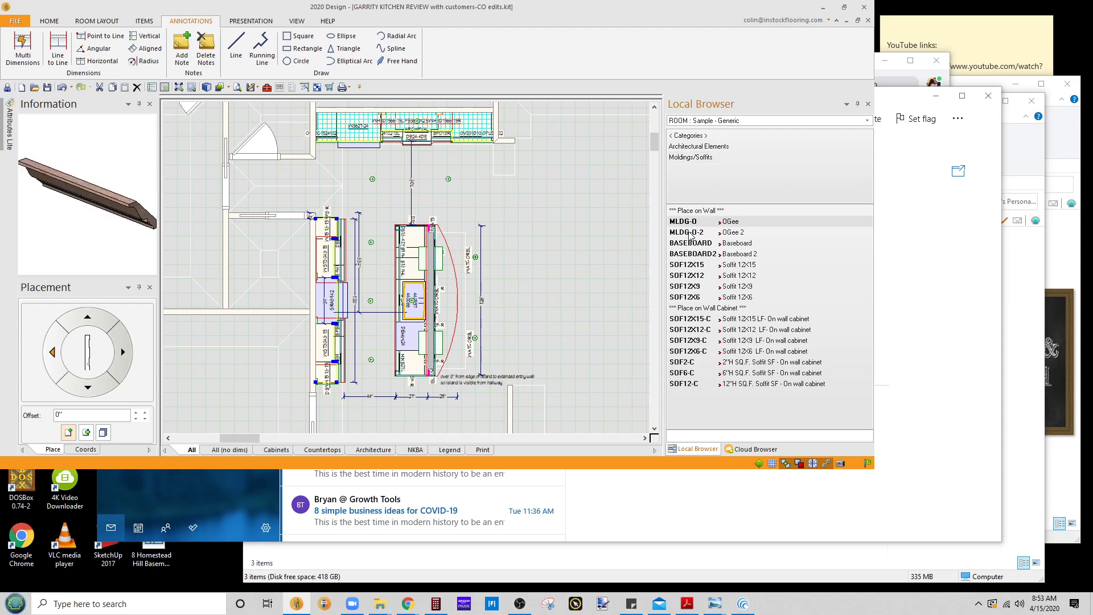
pyautogui.click(687, 232)
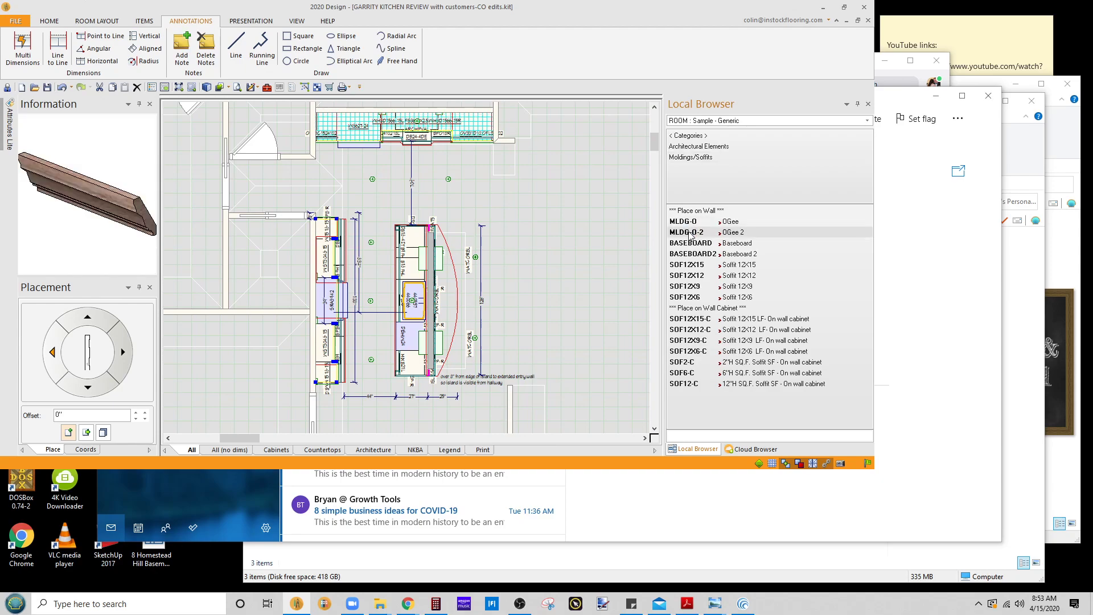
pyautogui.rightClick(688, 232)
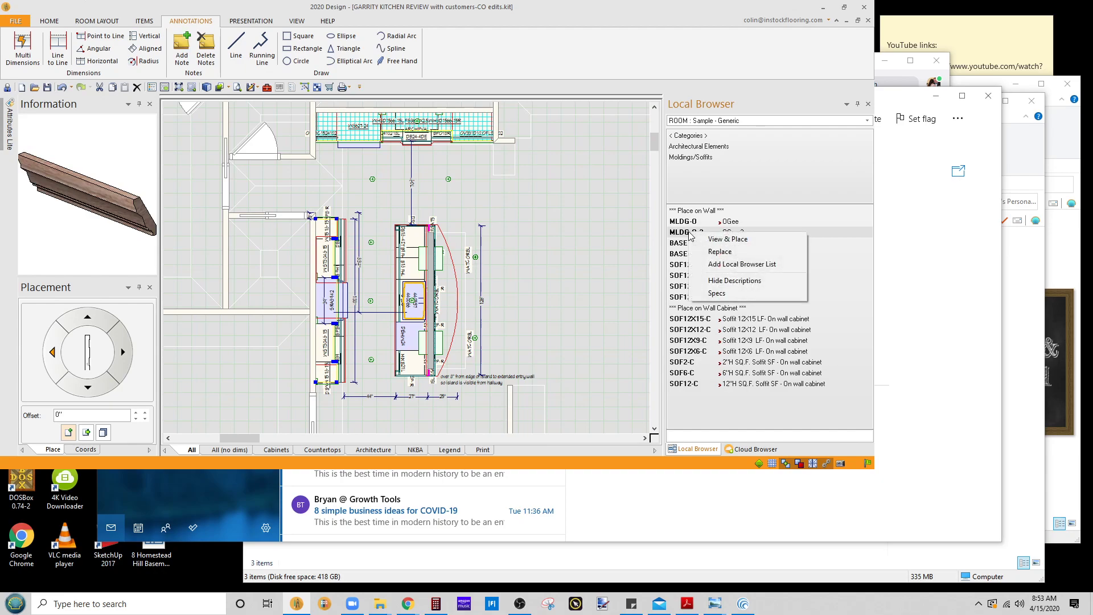
pyautogui.click(727, 239)
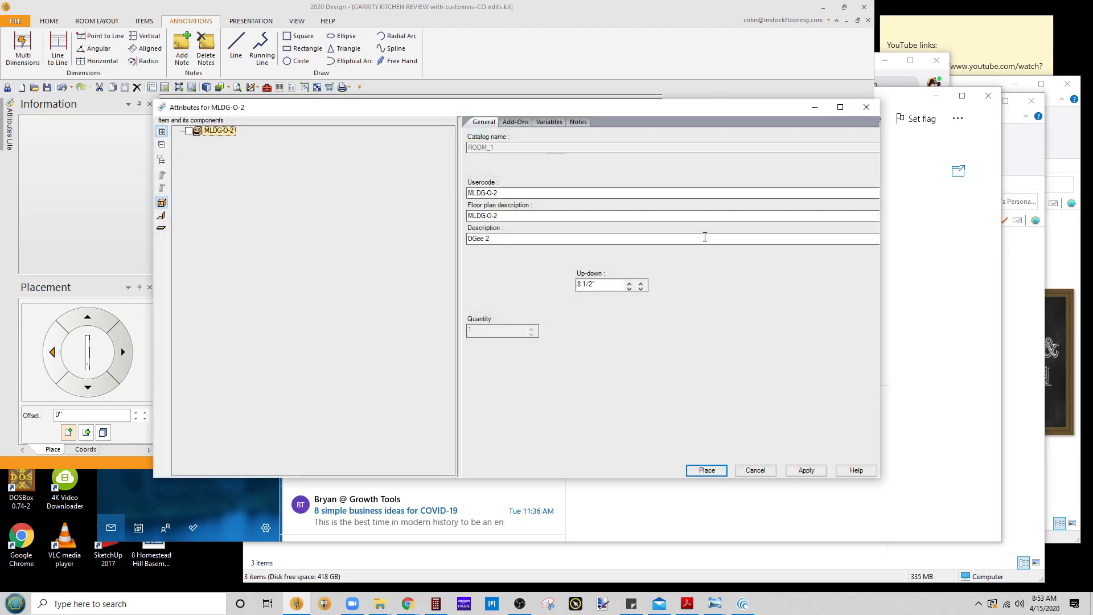
pyautogui.click(550, 122)
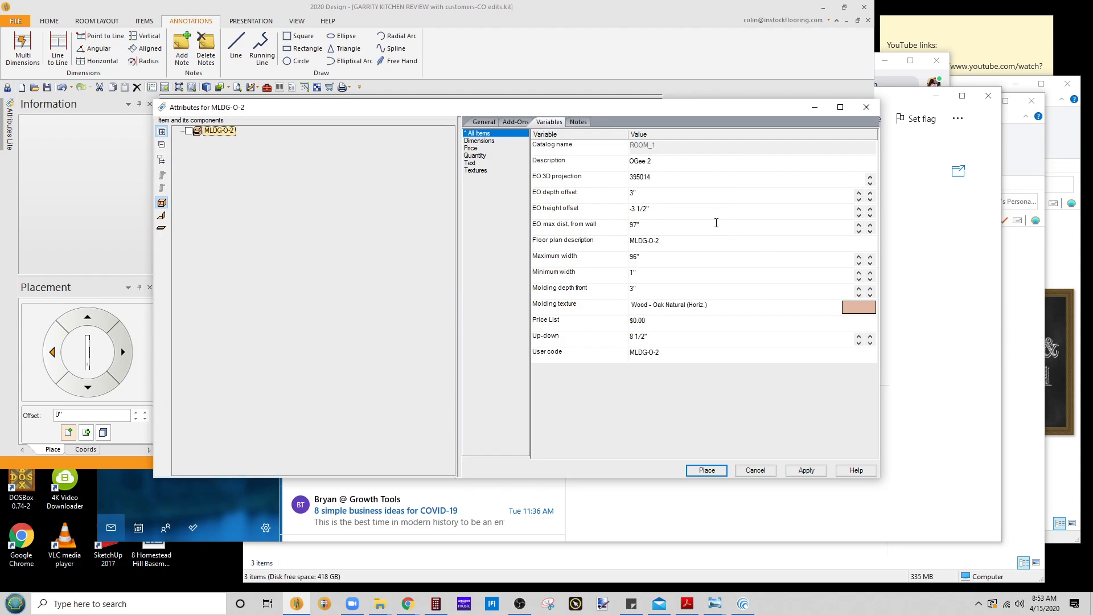
pyautogui.moveTo(676, 239)
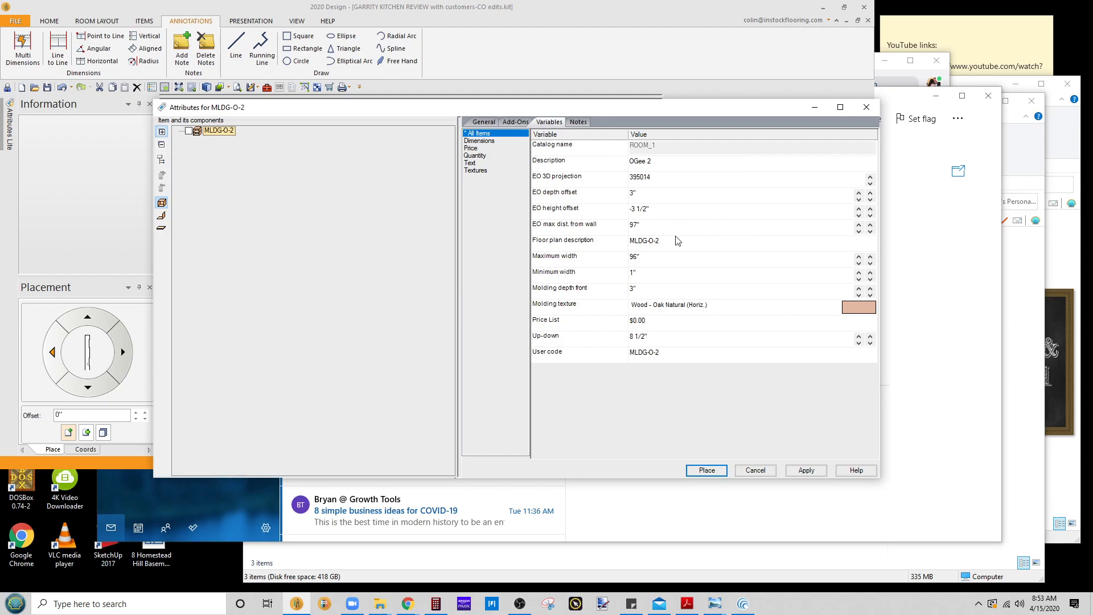
pyautogui.moveTo(665, 223)
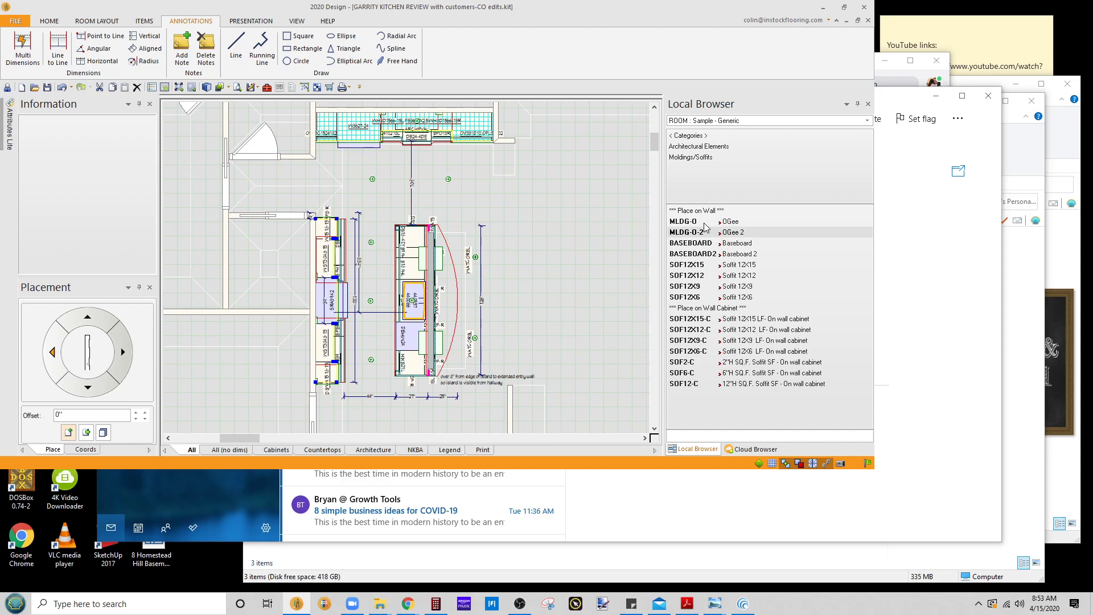
pyautogui.rightClick(686, 232)
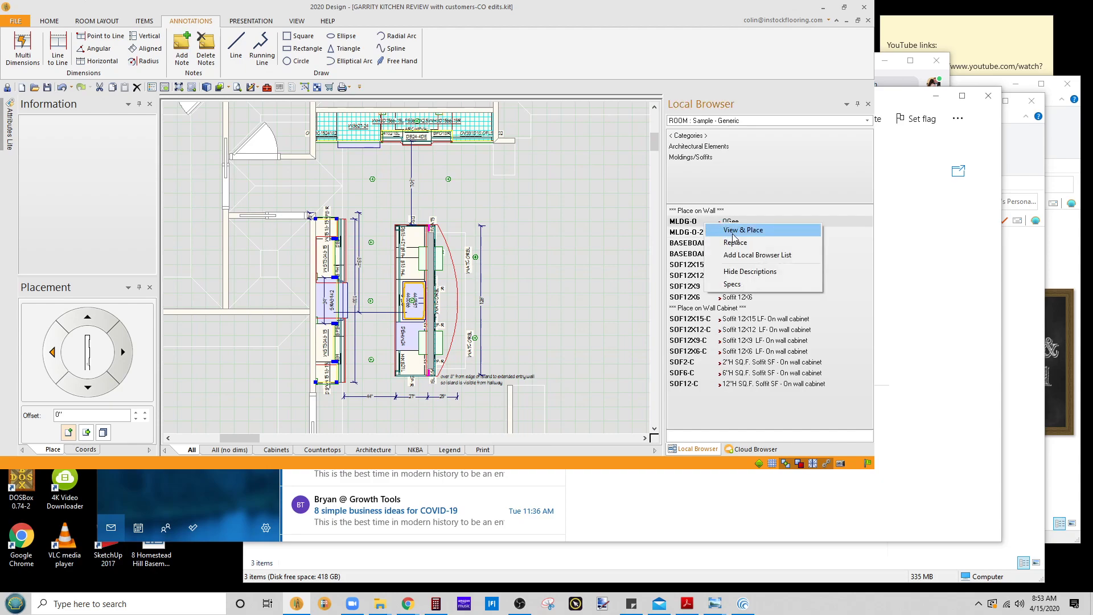
pyautogui.click(742, 230)
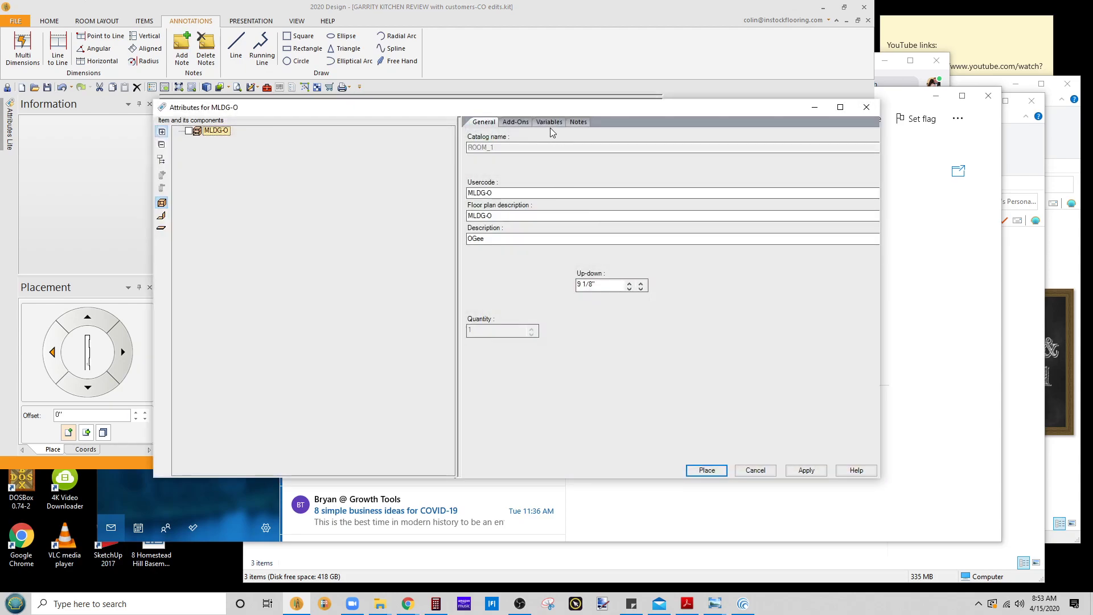
pyautogui.click(550, 122)
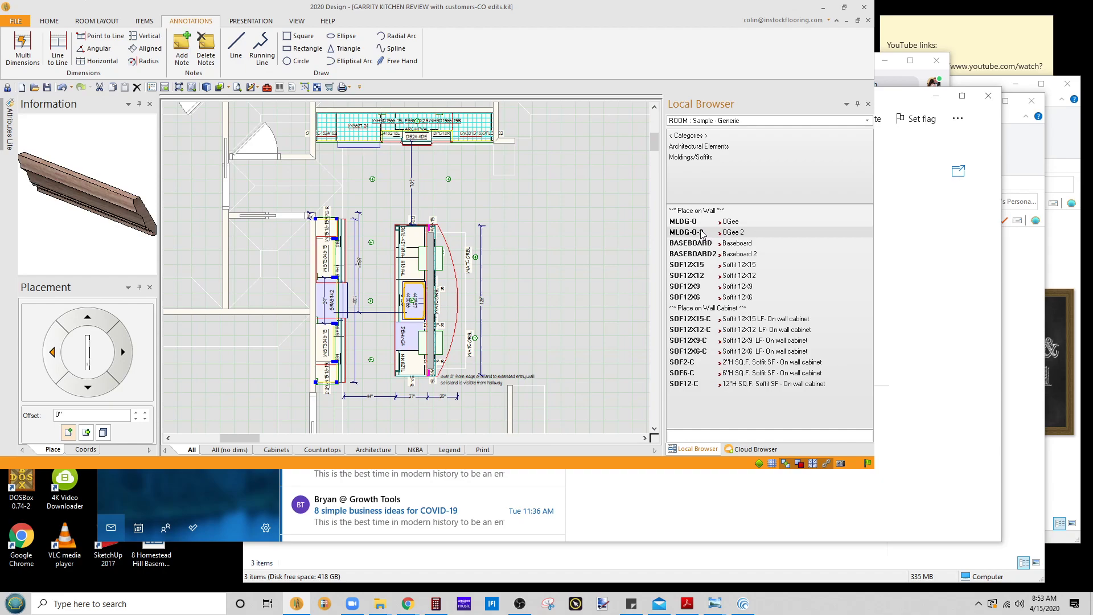
pyautogui.rightClick(700, 232)
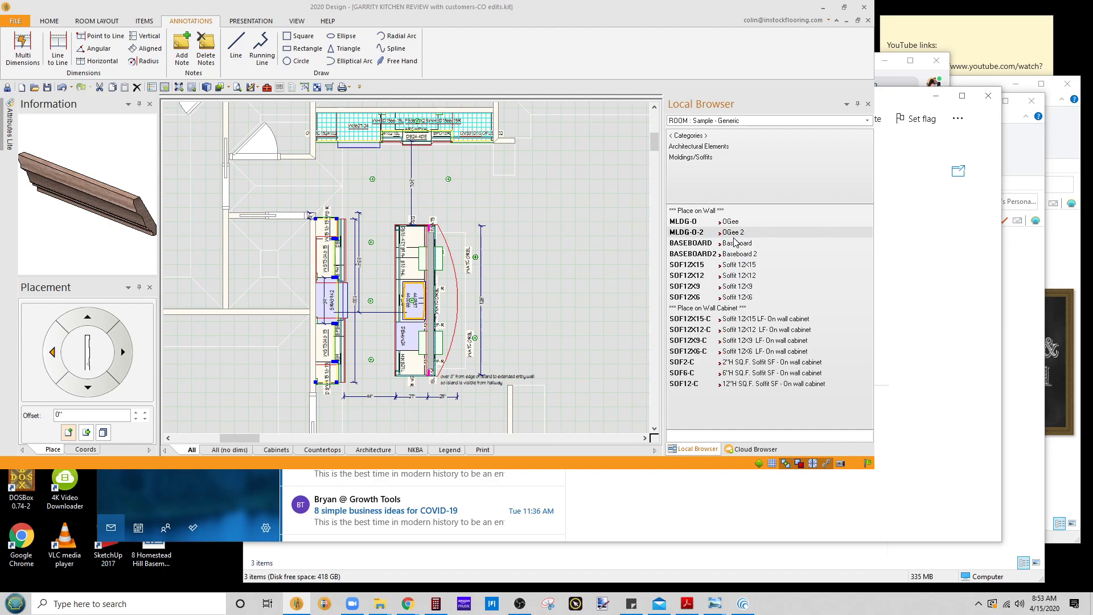
pyautogui.doubleClick(686, 232)
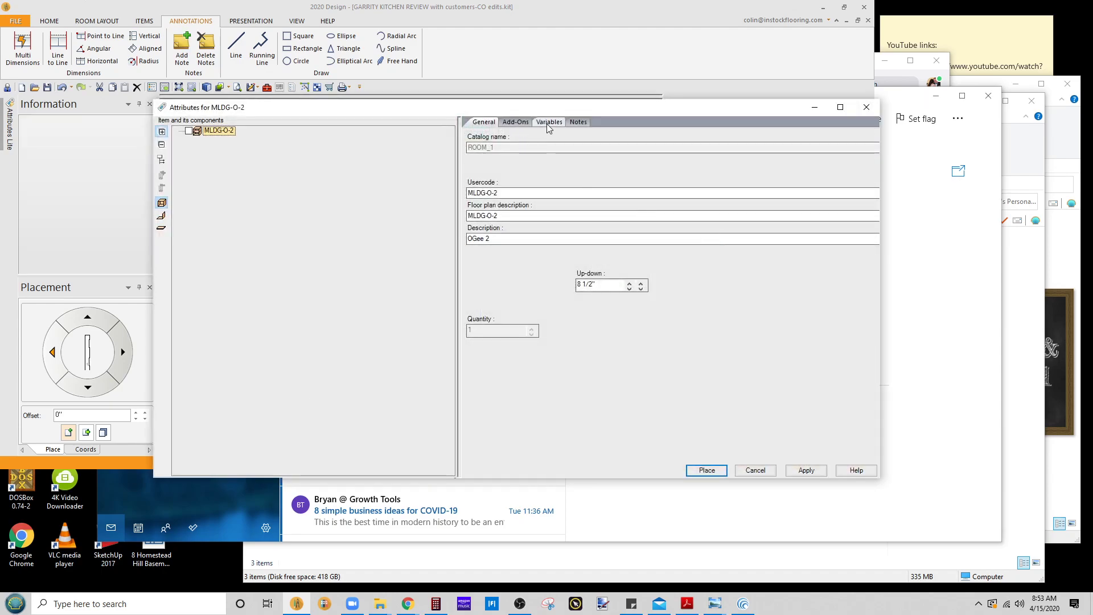
pyautogui.click(550, 122)
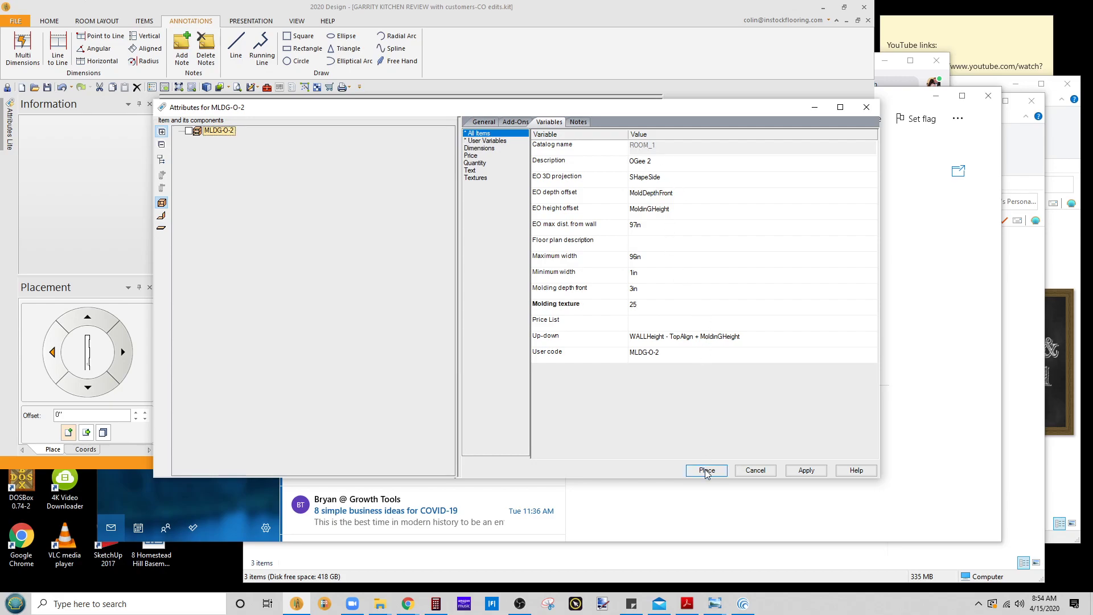
pyautogui.click(706, 470)
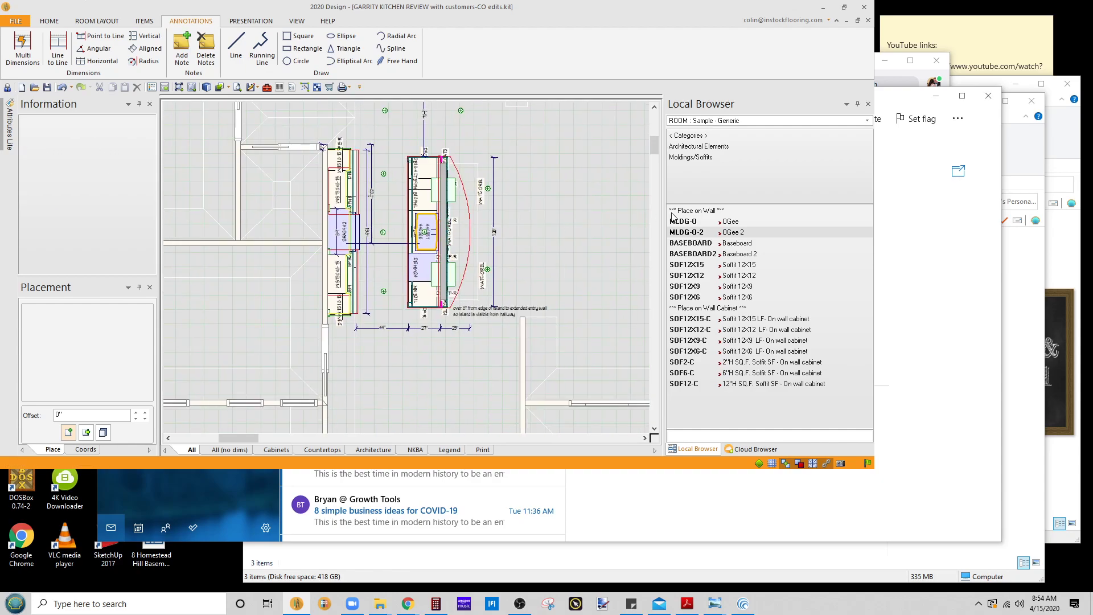
# - View & Place the MLDG-O-2 OGee 2 molding, check its variables and start placing it on the range wall
pyautogui.rightClick(687, 233)
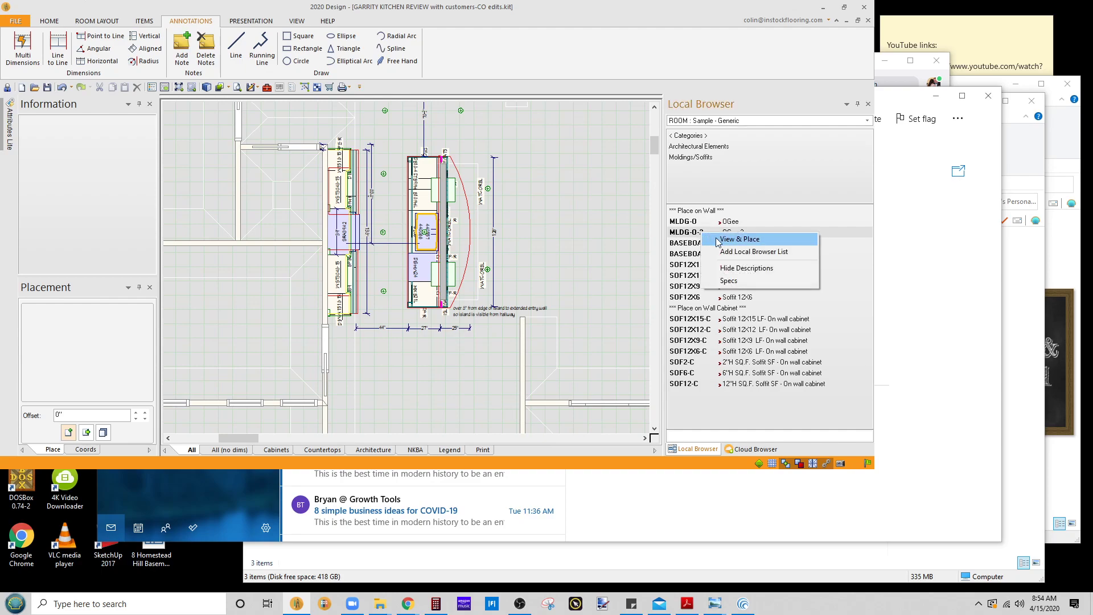
pyautogui.click(739, 239)
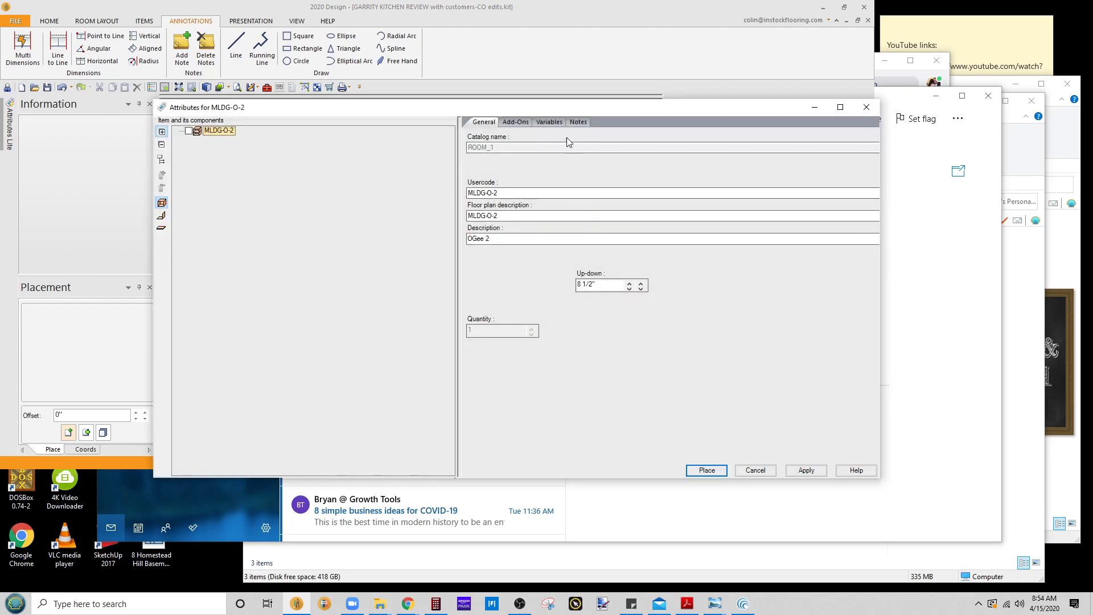
pyautogui.click(549, 121)
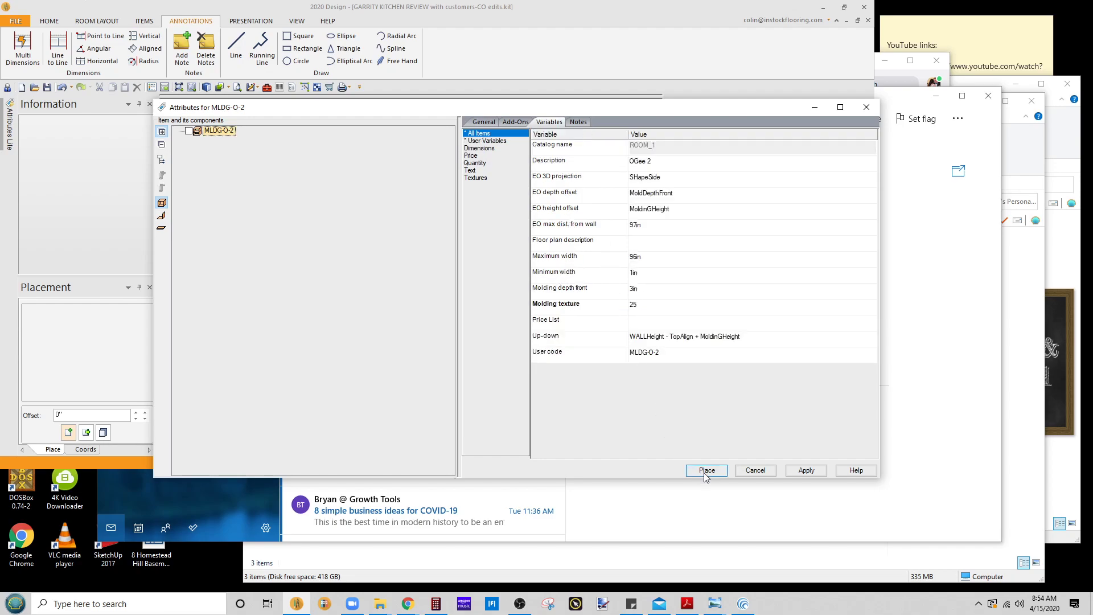
pyautogui.click(706, 470)
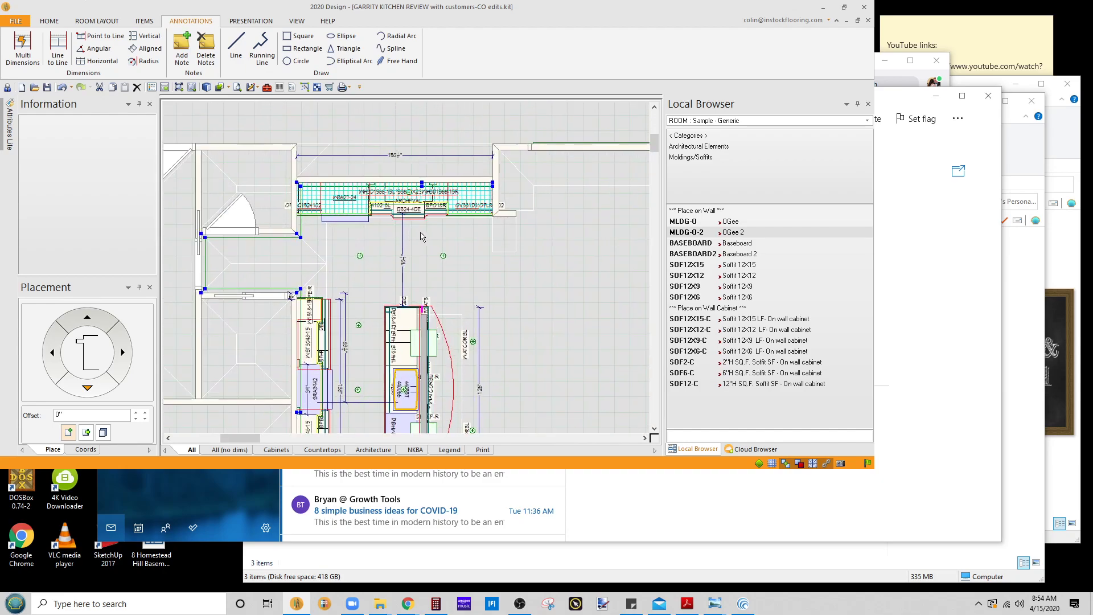
# - Enter Edit Shape on the OGee 2 molding, delete its cut and extrude an edge around the hood
pyautogui.rightClick(454, 172)
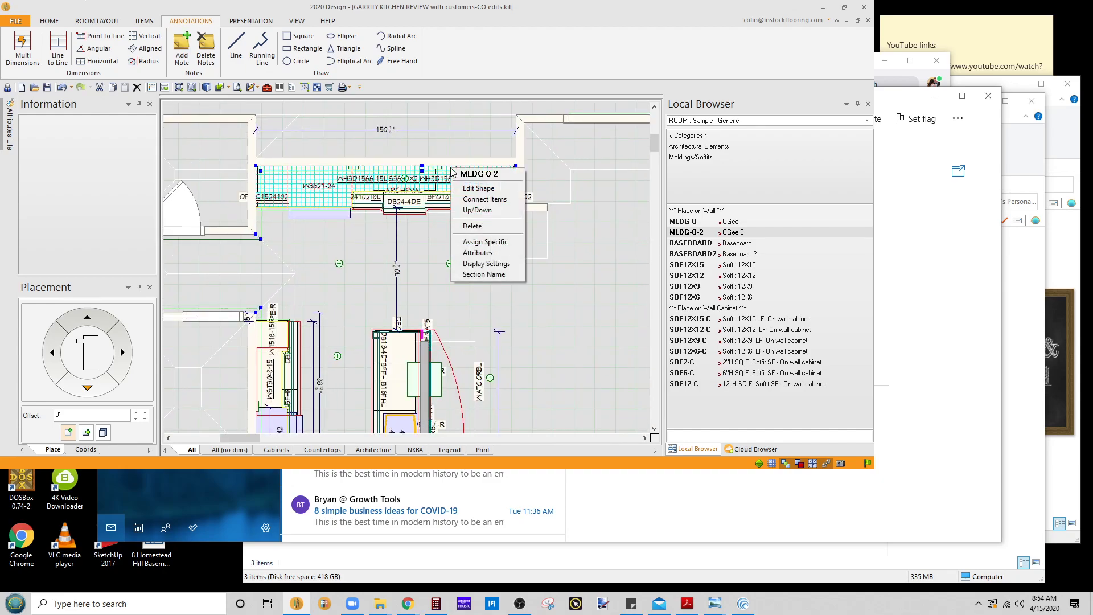
pyautogui.click(478, 188)
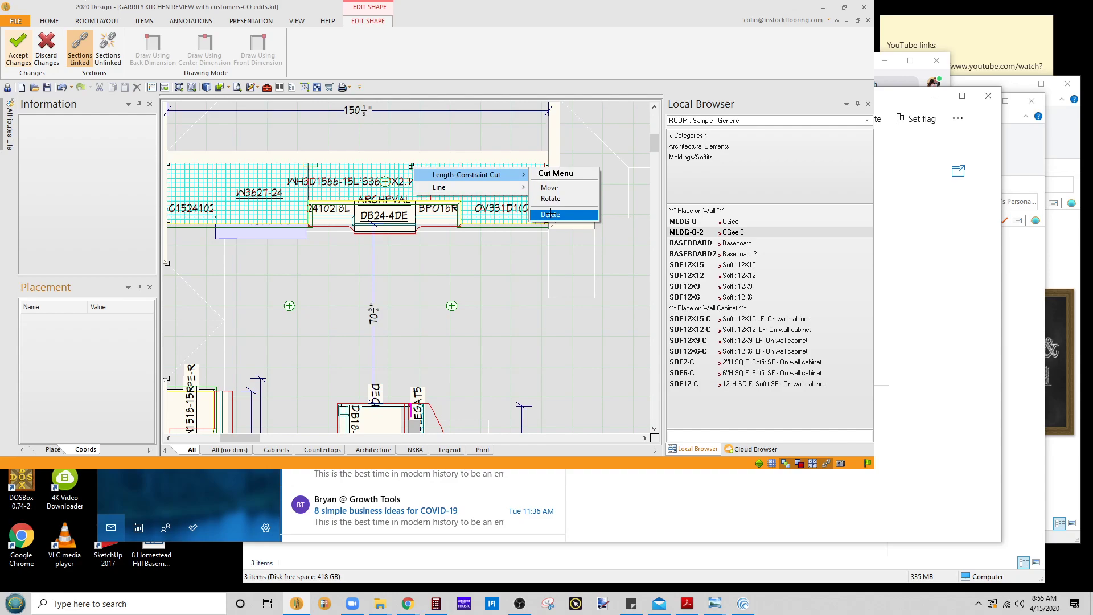
pyautogui.click(550, 214)
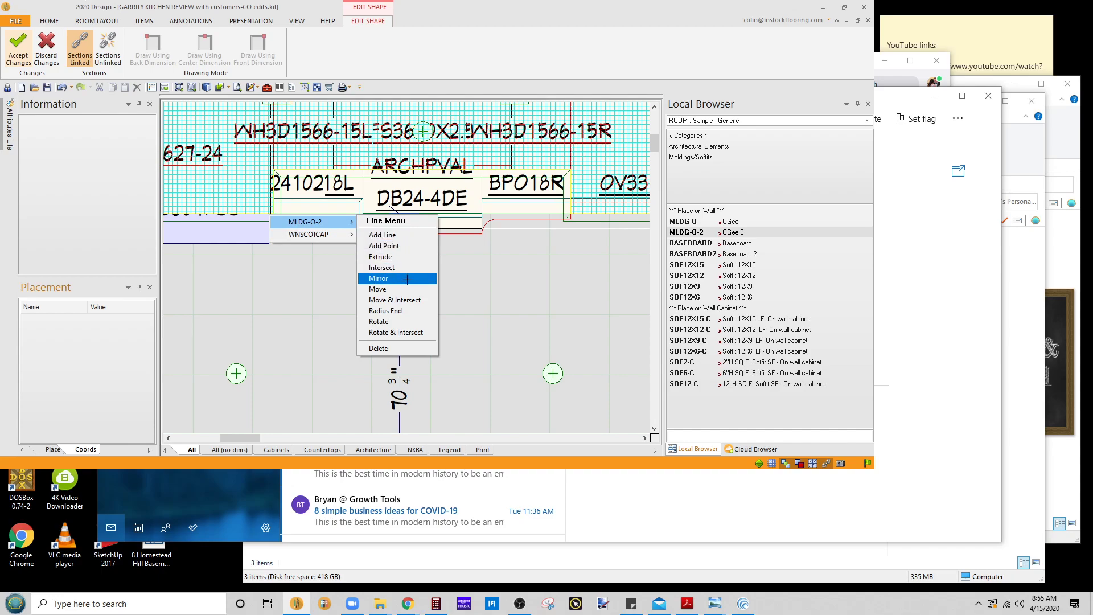
pyautogui.click(380, 257)
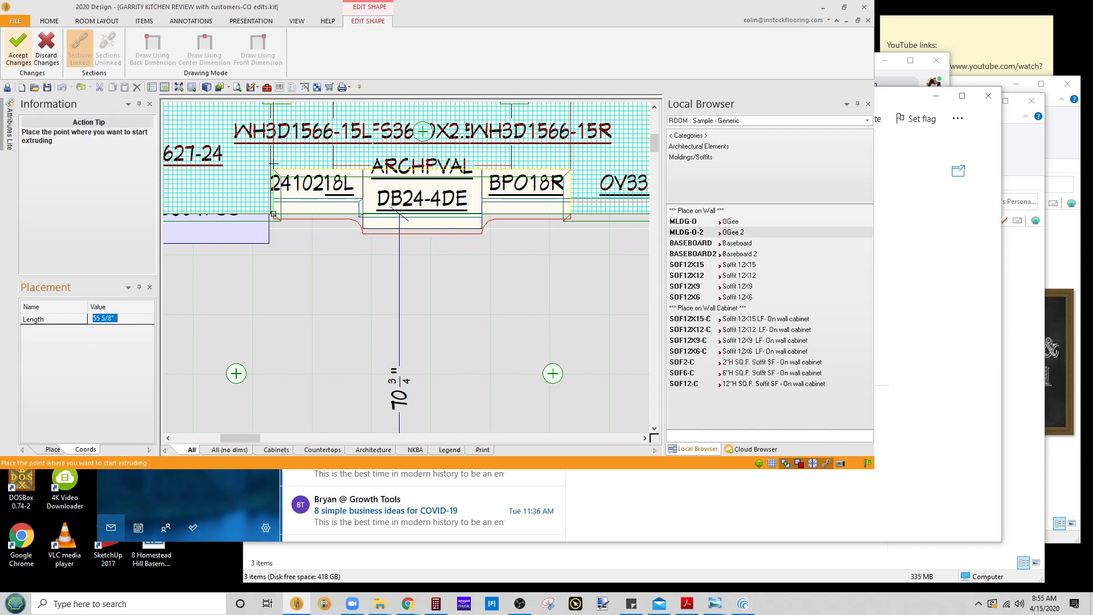